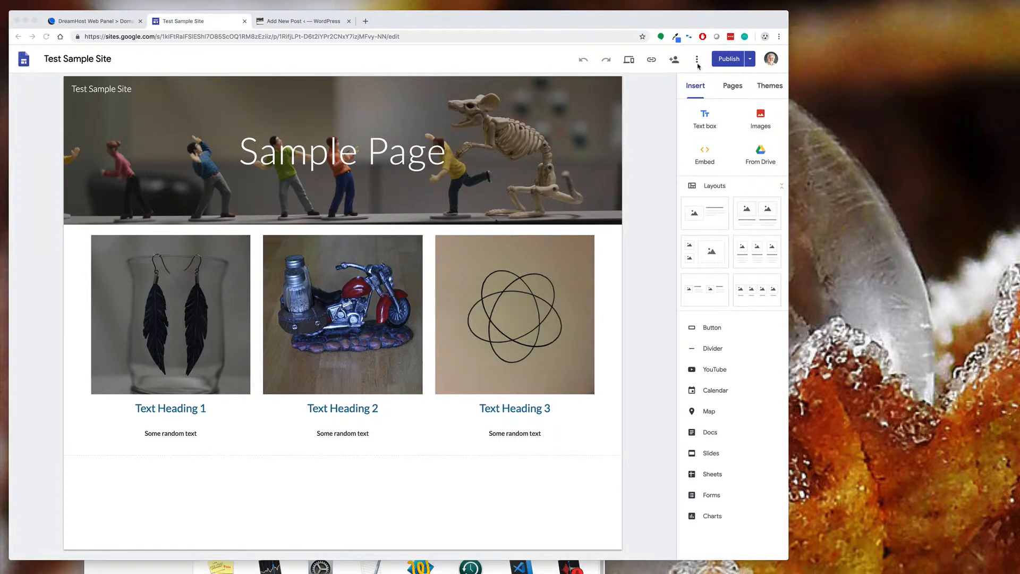
mouse_move(697, 59)
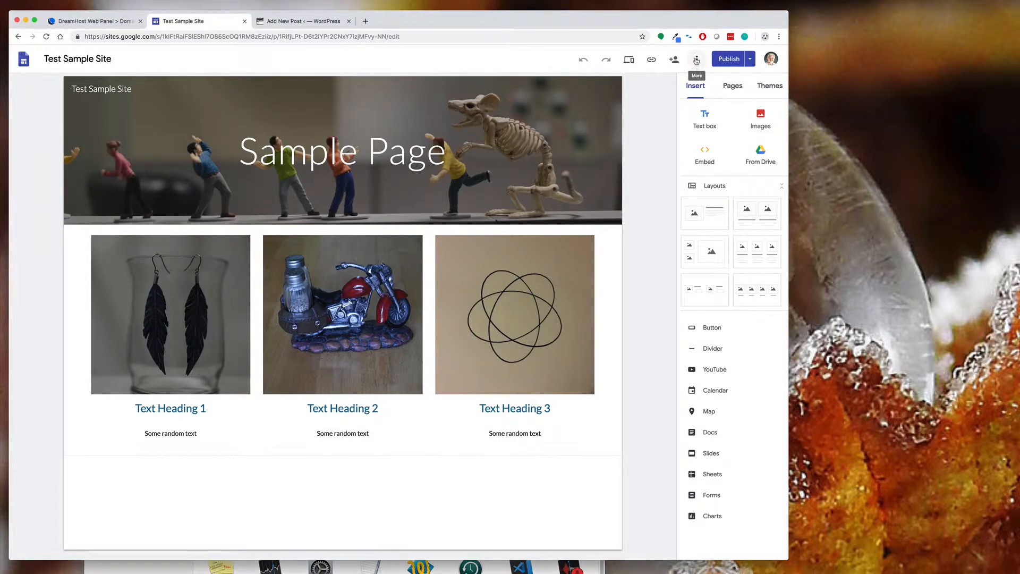
Step: Enter demo.servergoon.com as the site's custom URL in the Custom URLs settings
left_click(696, 59)
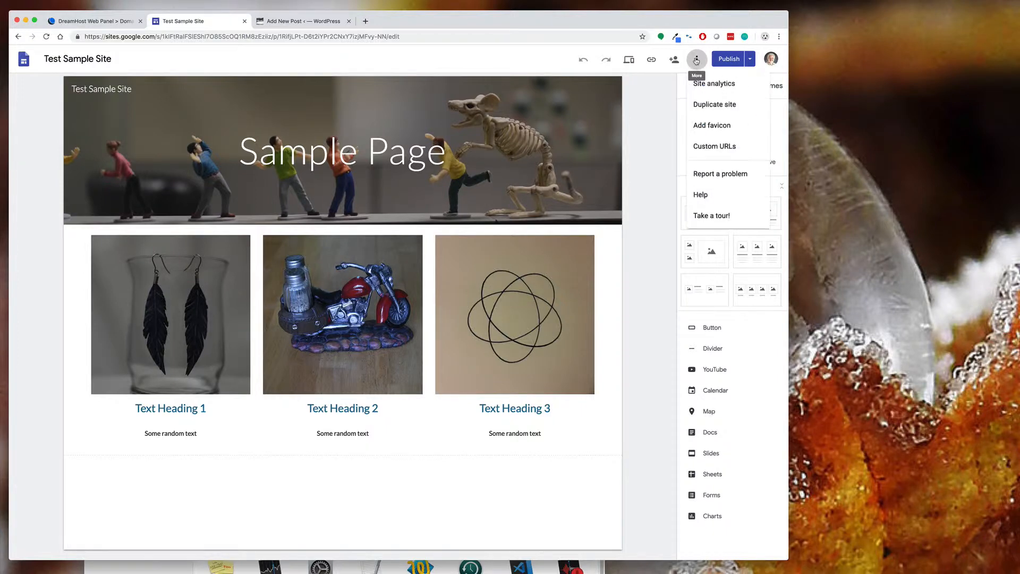
mouse_move(713, 147)
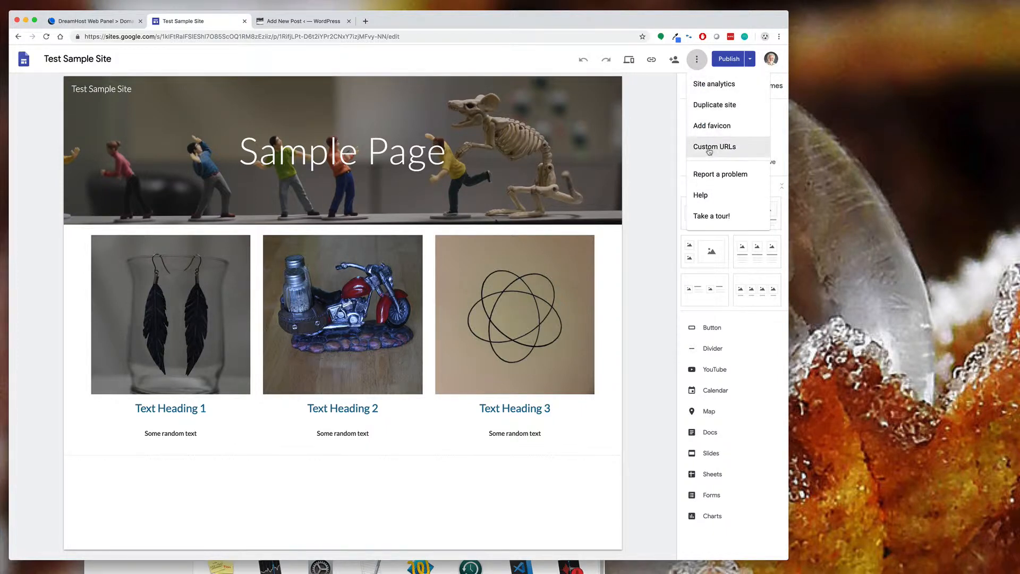
left_click(714, 146)
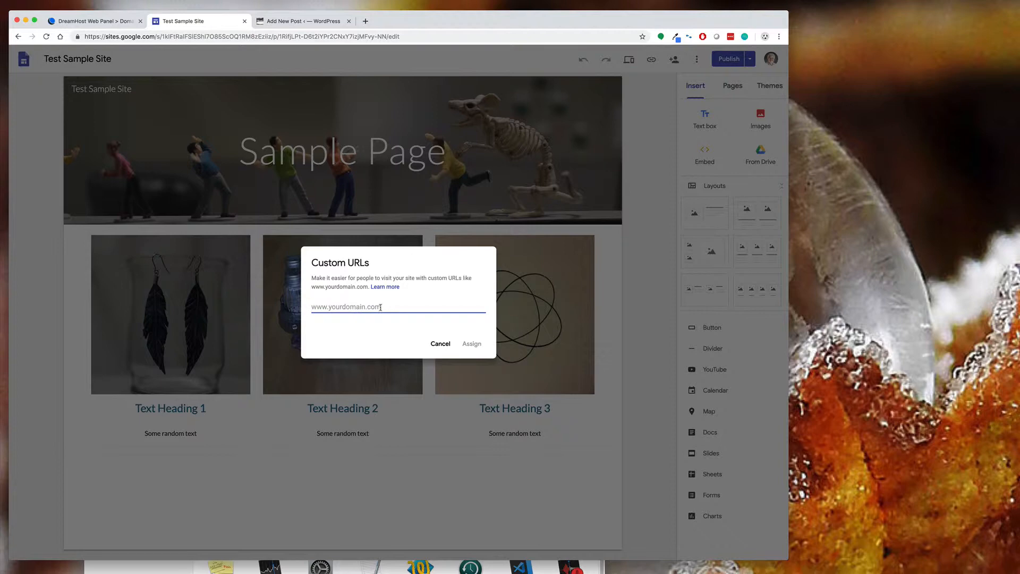
type("demo")
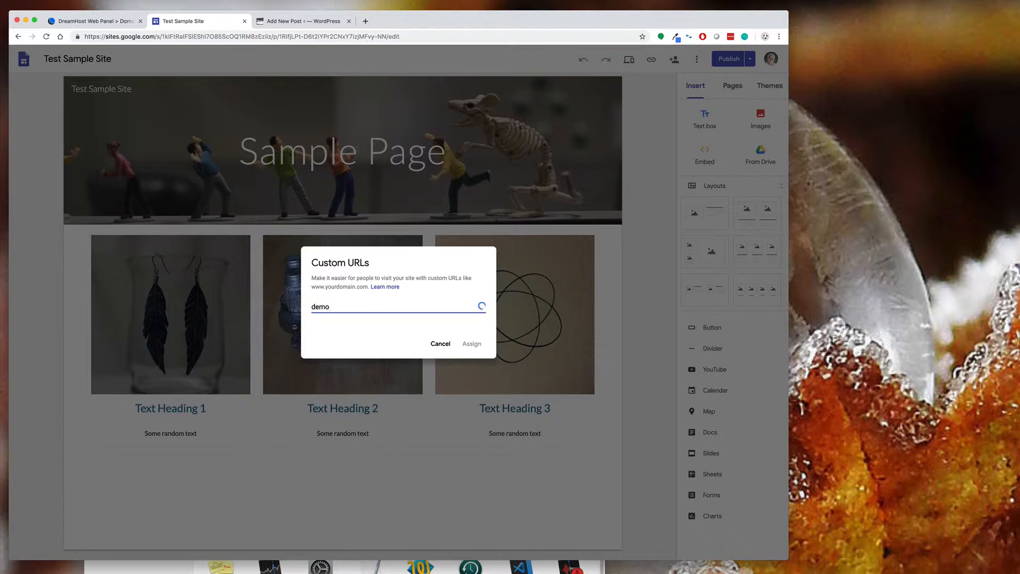
type(".server")
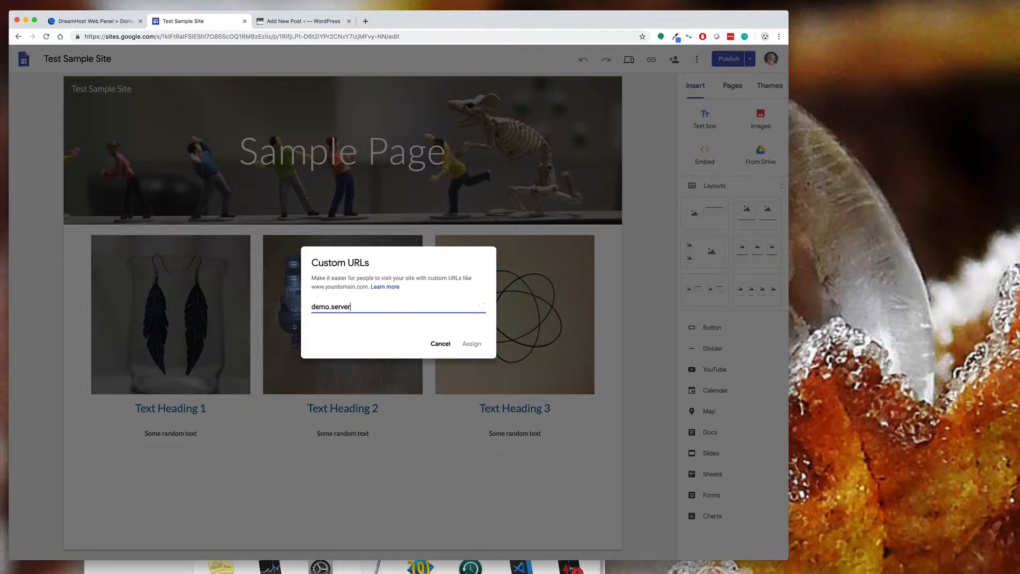
type("goon")
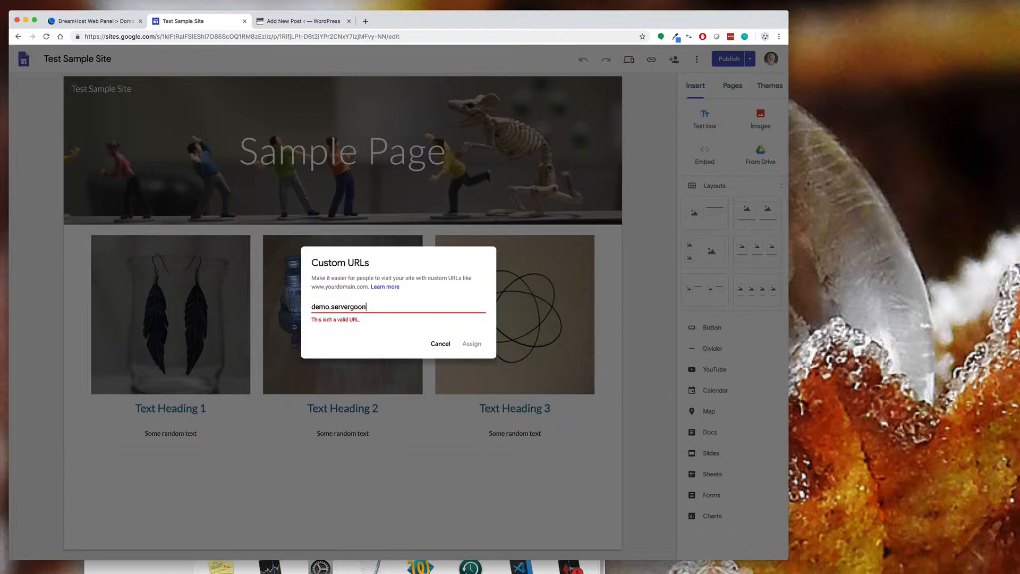
type(".")
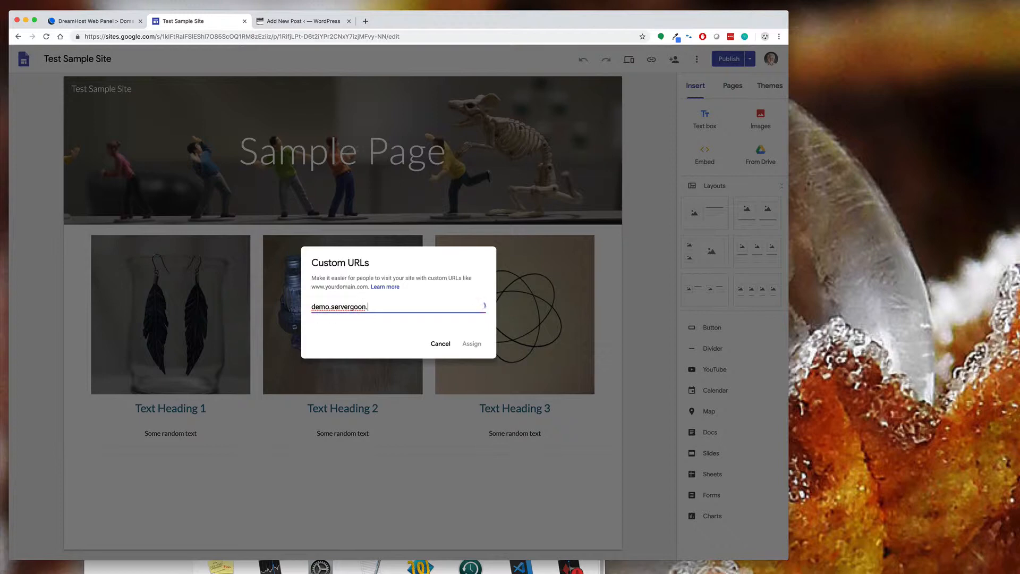
type("com")
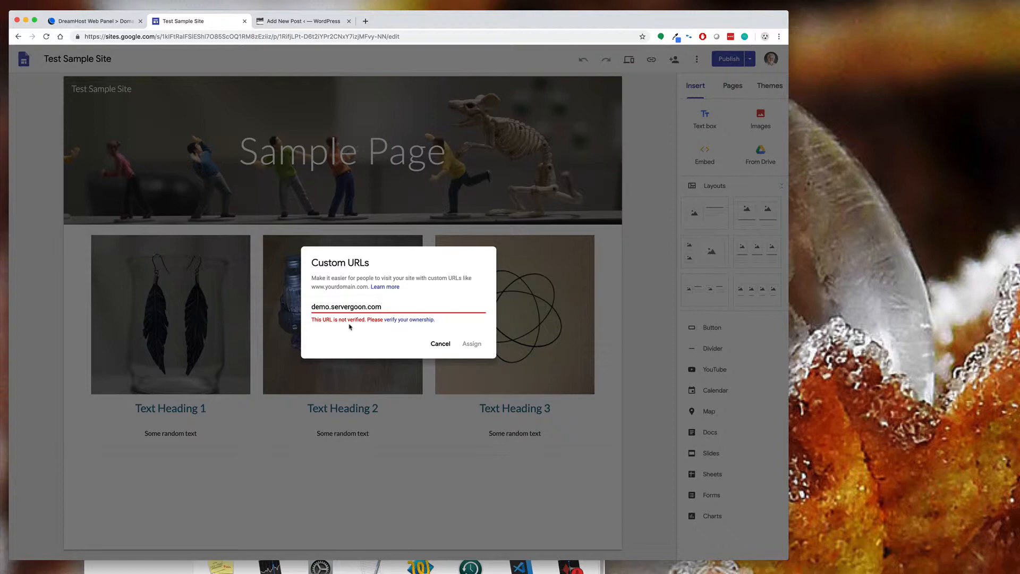
mouse_move(351, 327)
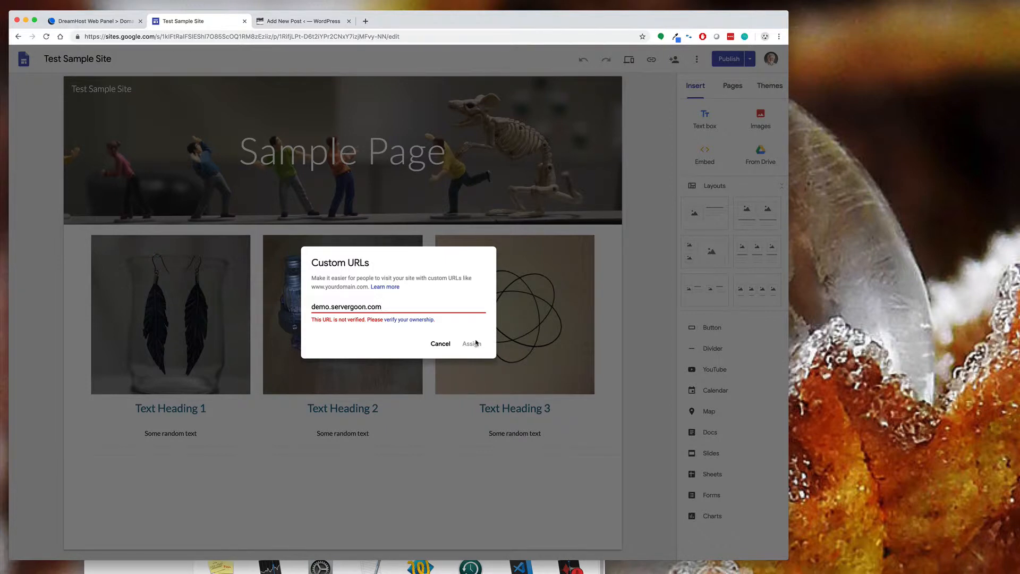
mouse_move(425, 337)
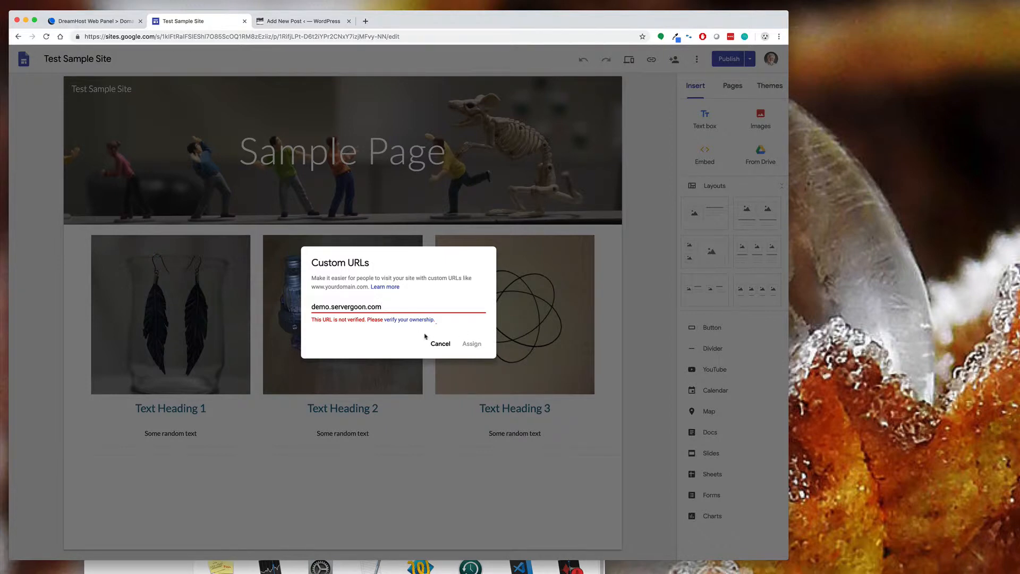
mouse_move(403, 324)
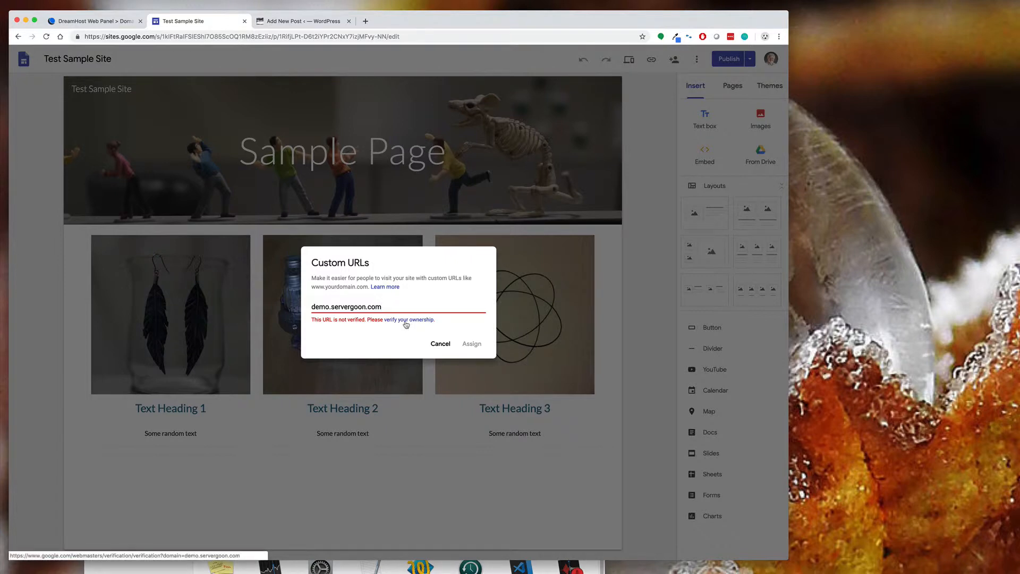
Step: Start ownership verification and set the domain provider to Other to reveal the TXT record
left_click(409, 320)
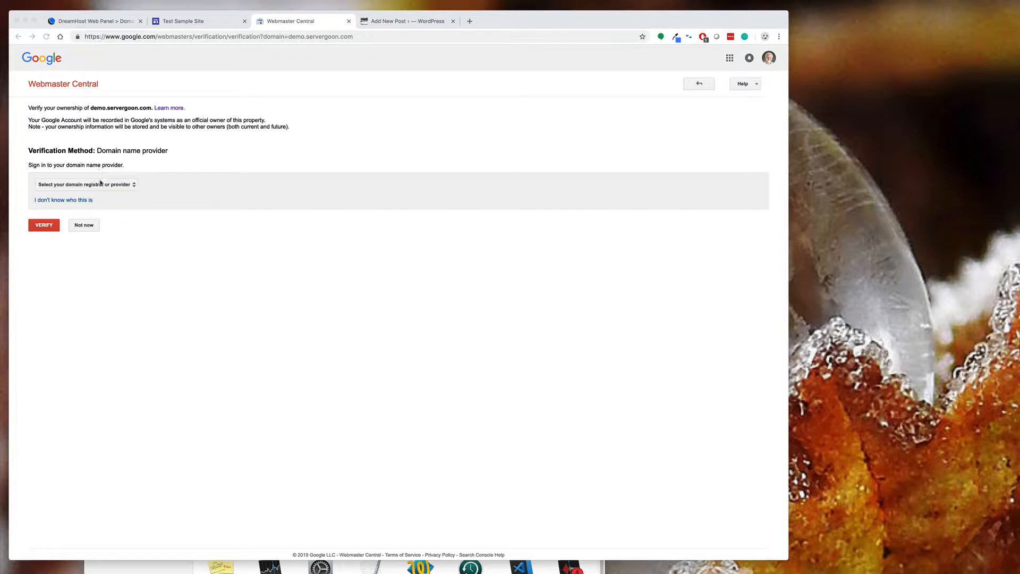
left_click(85, 185)
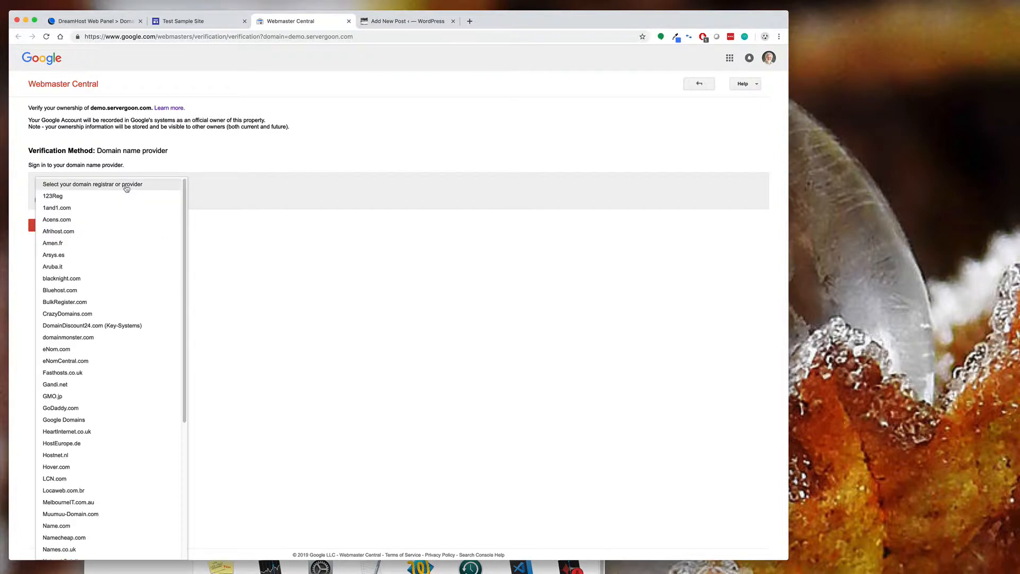
scroll("down", 3)
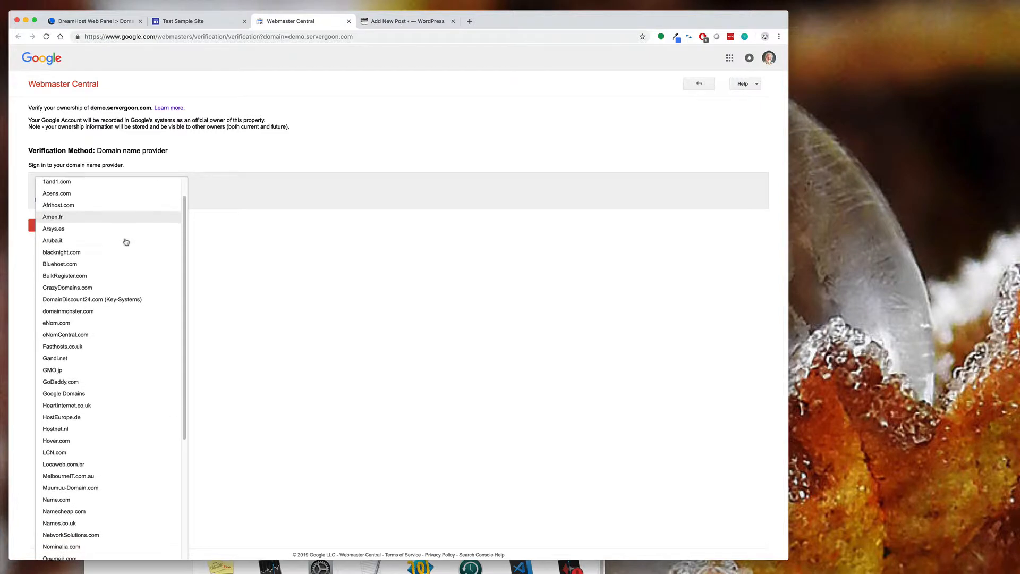
scroll("down", 3)
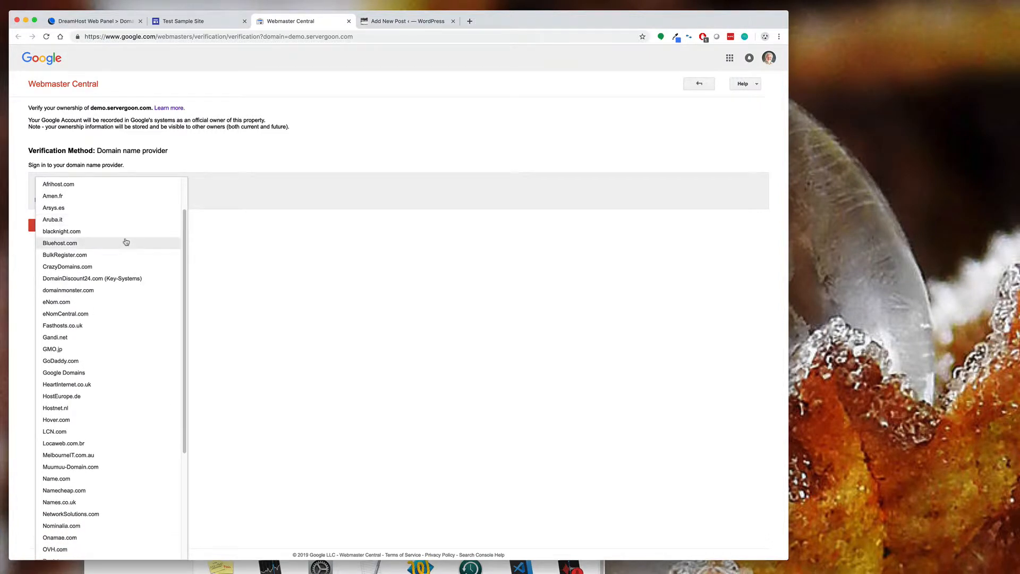
mouse_move(99, 348)
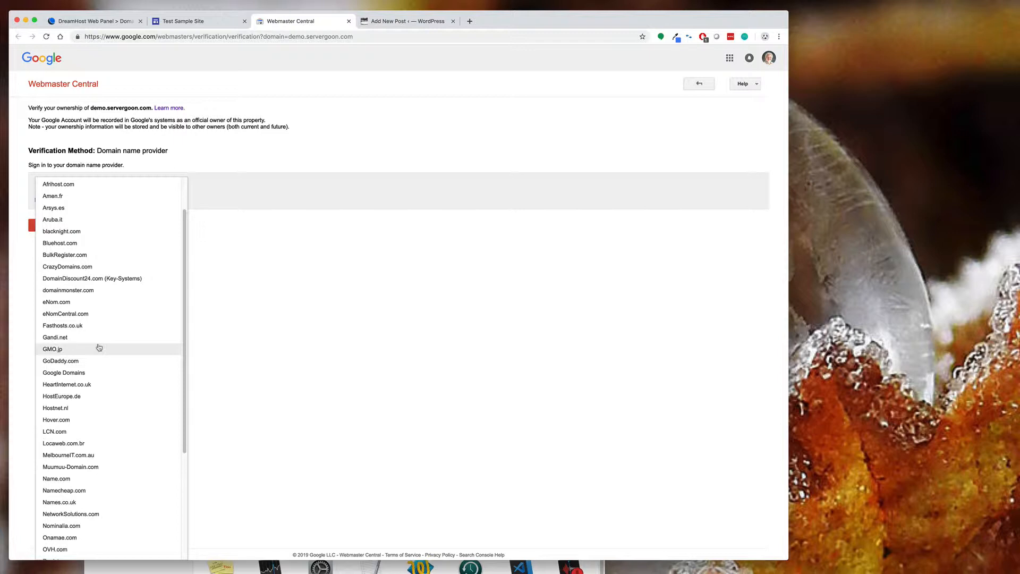
mouse_move(79, 383)
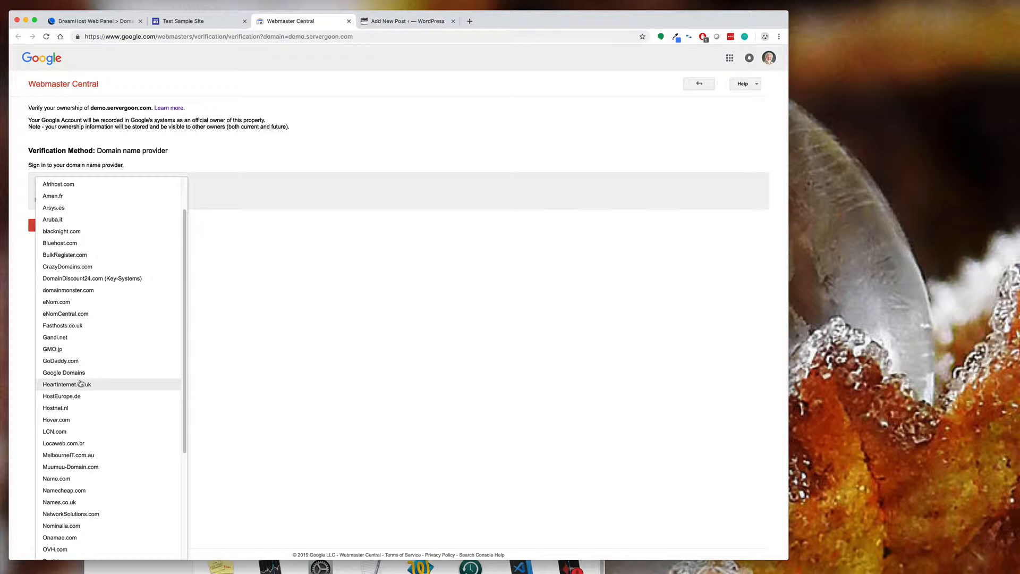
scroll("down", 3)
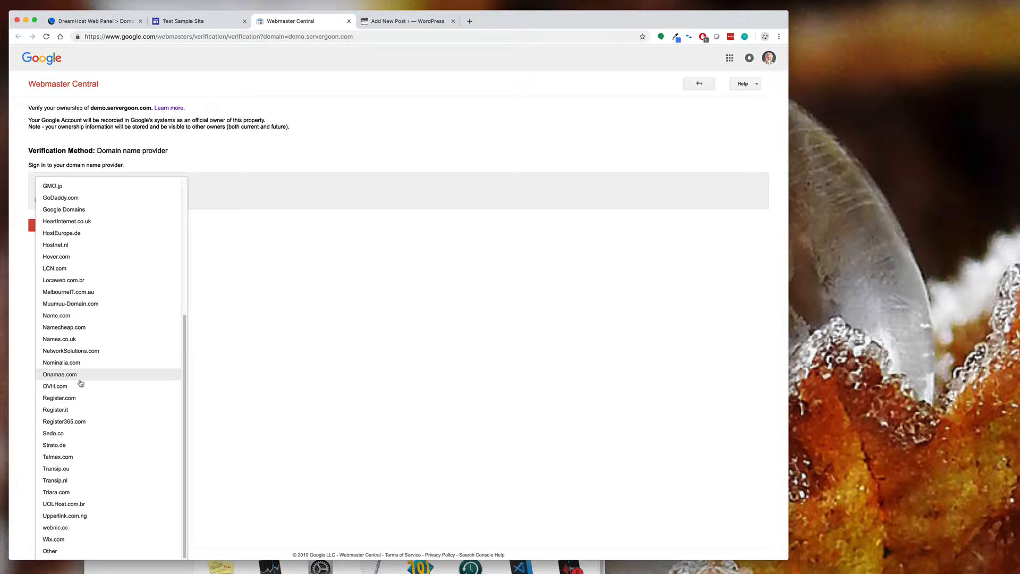
mouse_move(51, 552)
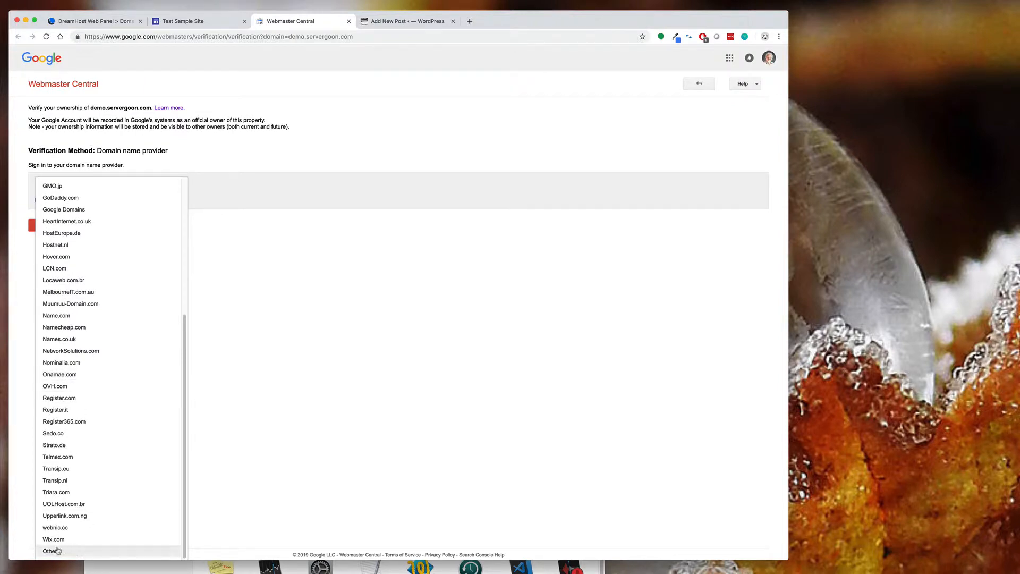
left_click(51, 551)
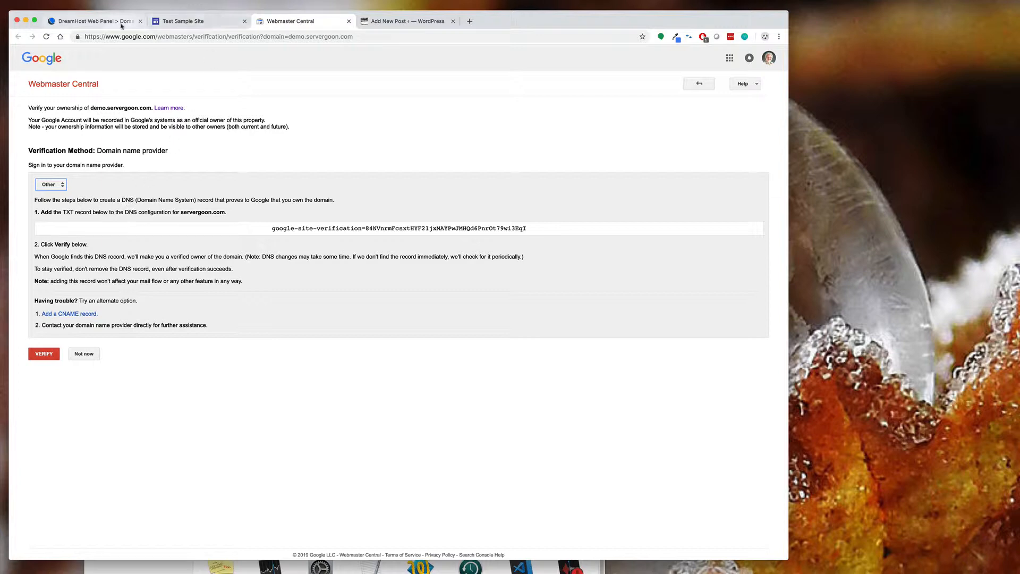
Step: Open servergoon.com's DreamHost DNS settings and scroll to the custom record form
left_click(91, 21)
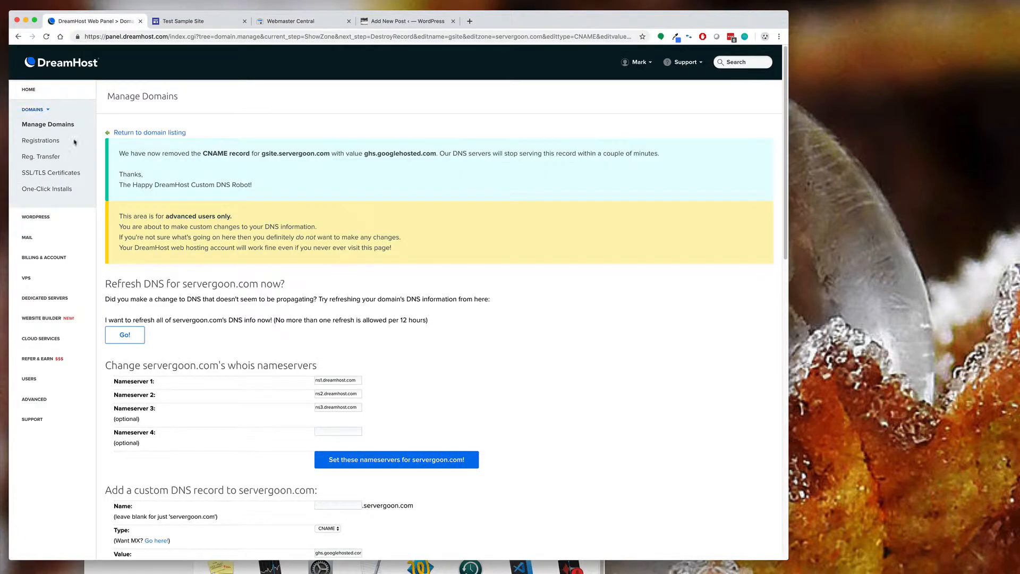
mouse_move(48, 125)
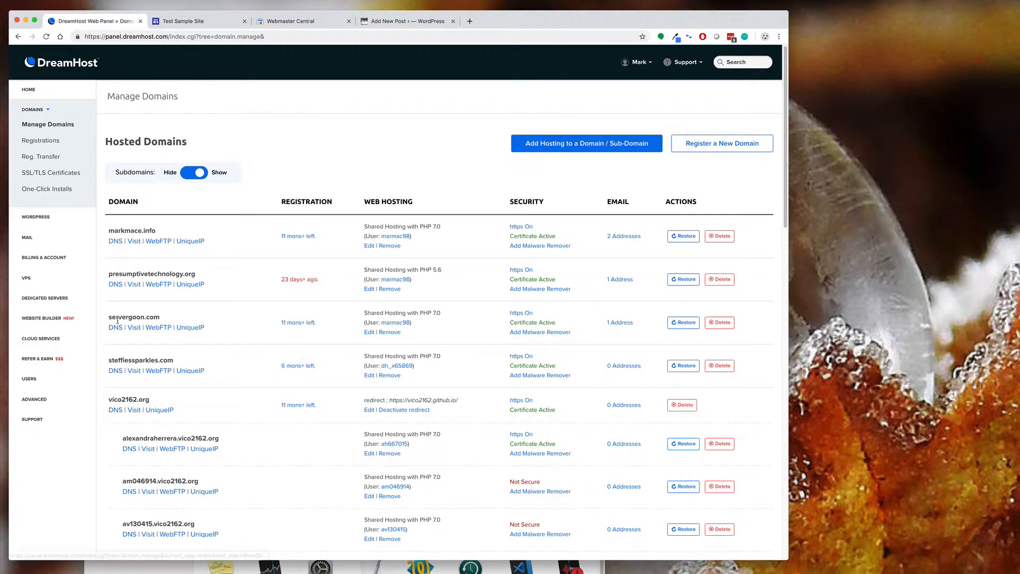
left_click(116, 327)
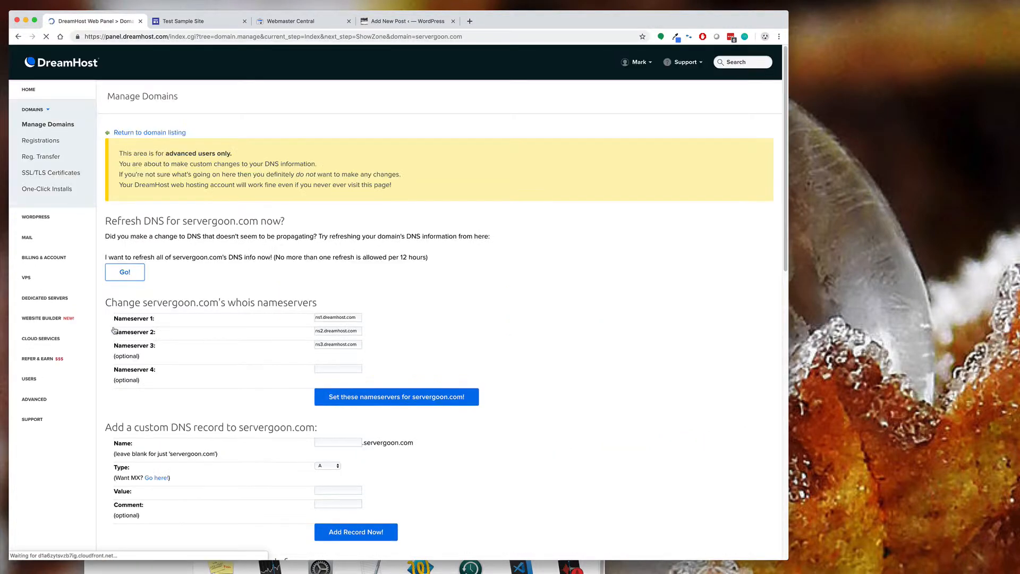
scroll("down", 3)
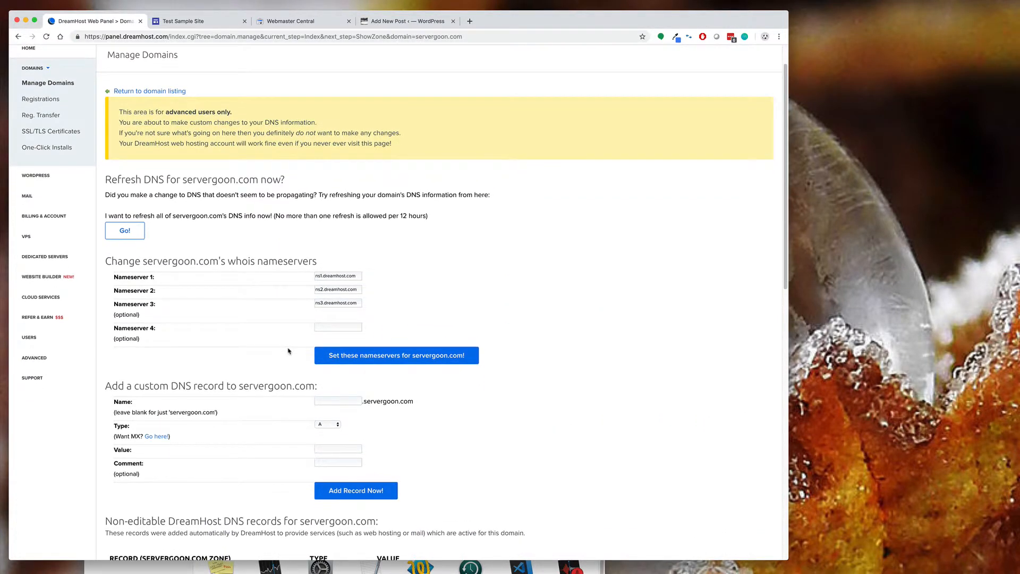
scroll("down", 3)
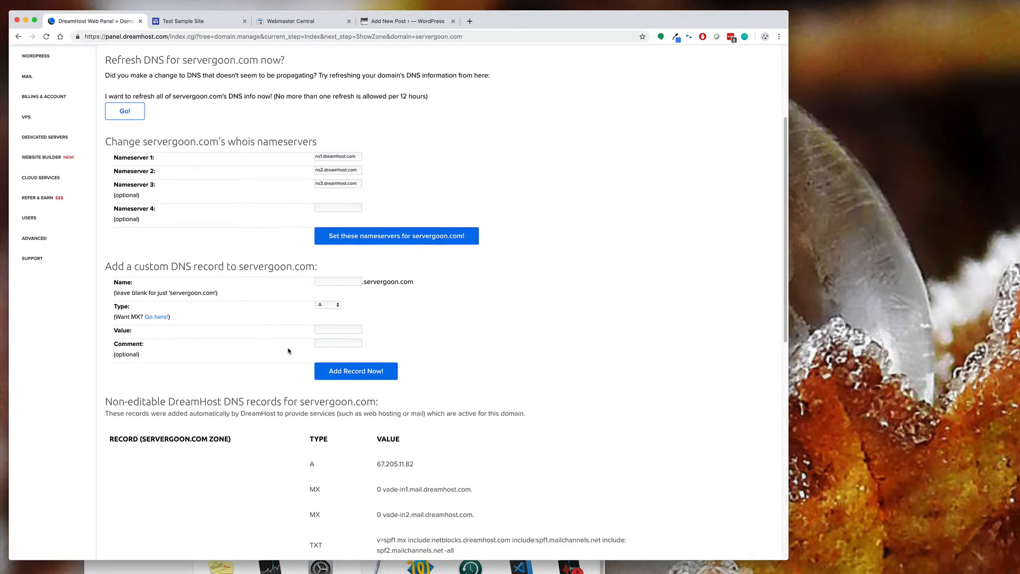
mouse_move(291, 179)
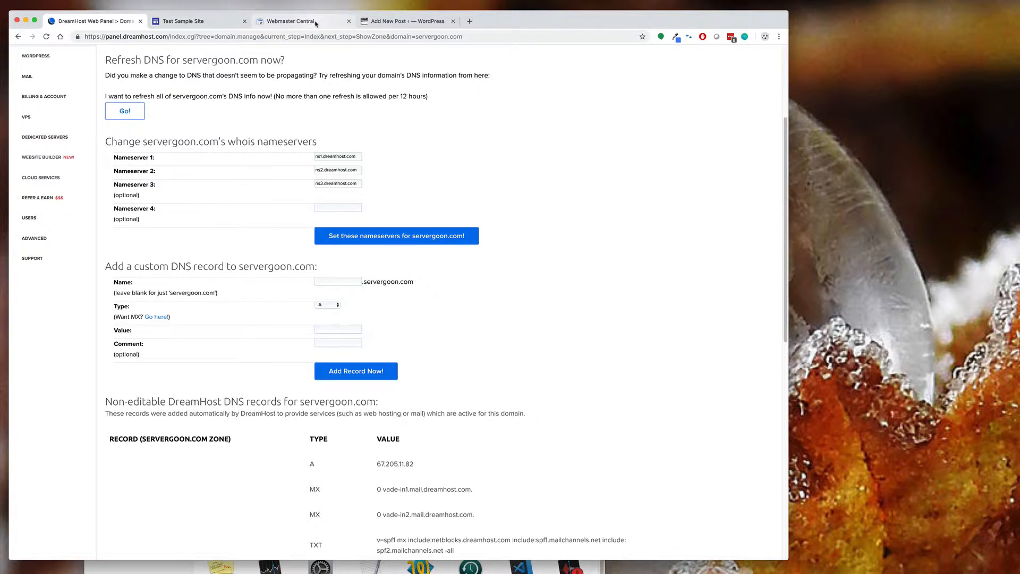
Step: Select the full google-site-verification TXT value on the Webmaster Central page
left_click(294, 21)
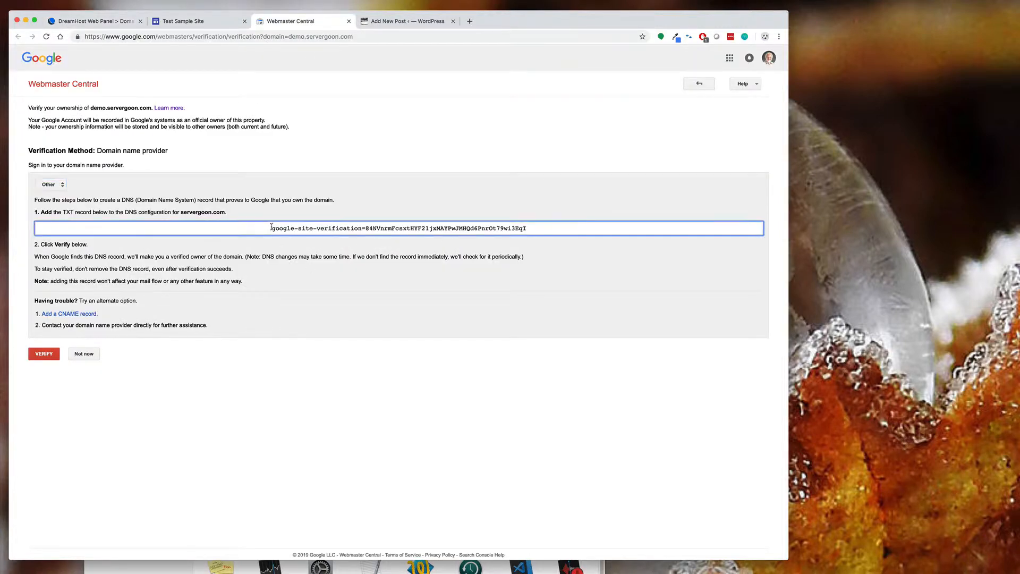
triple_click(399, 228)
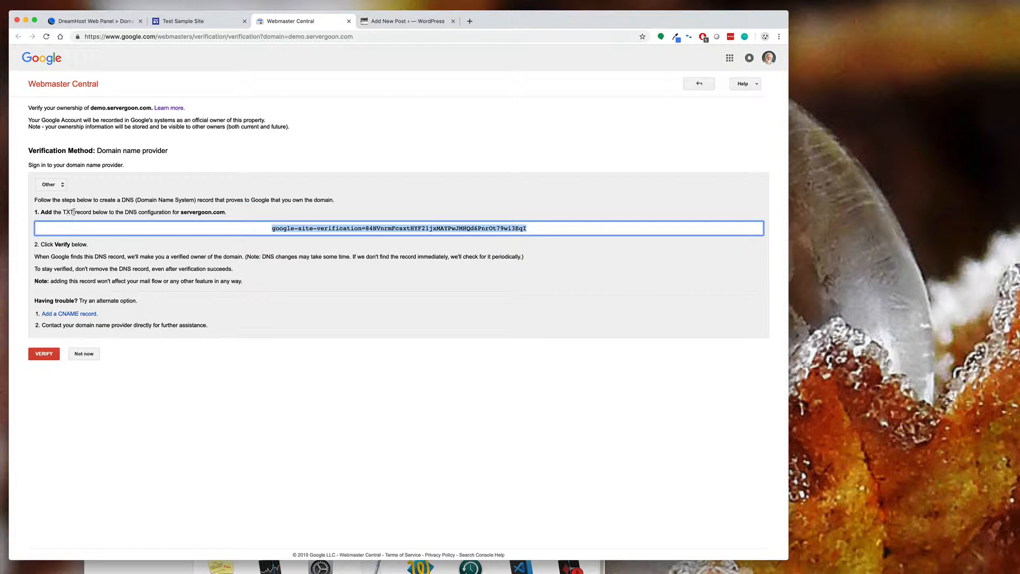
mouse_move(192, 221)
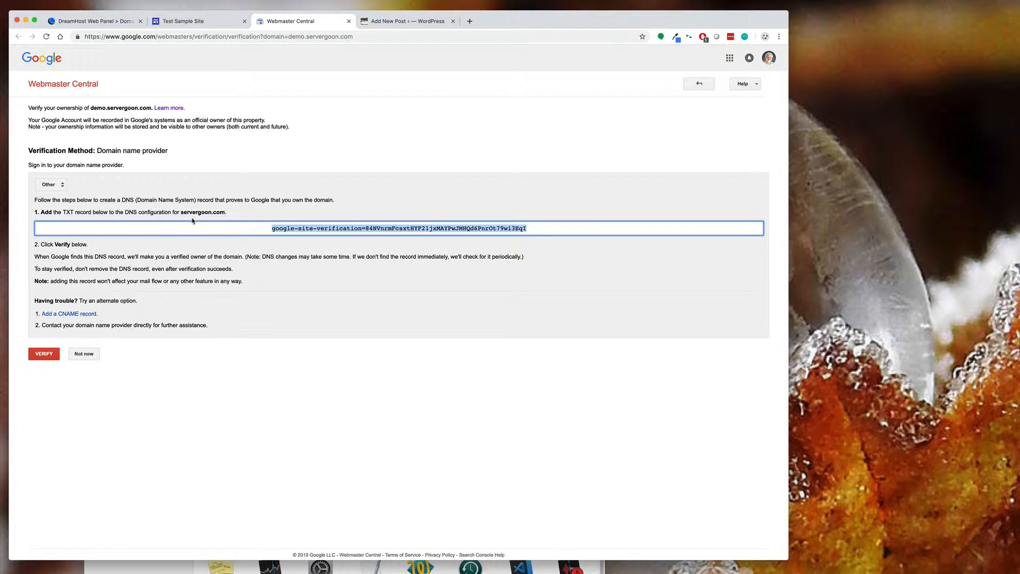
mouse_move(258, 231)
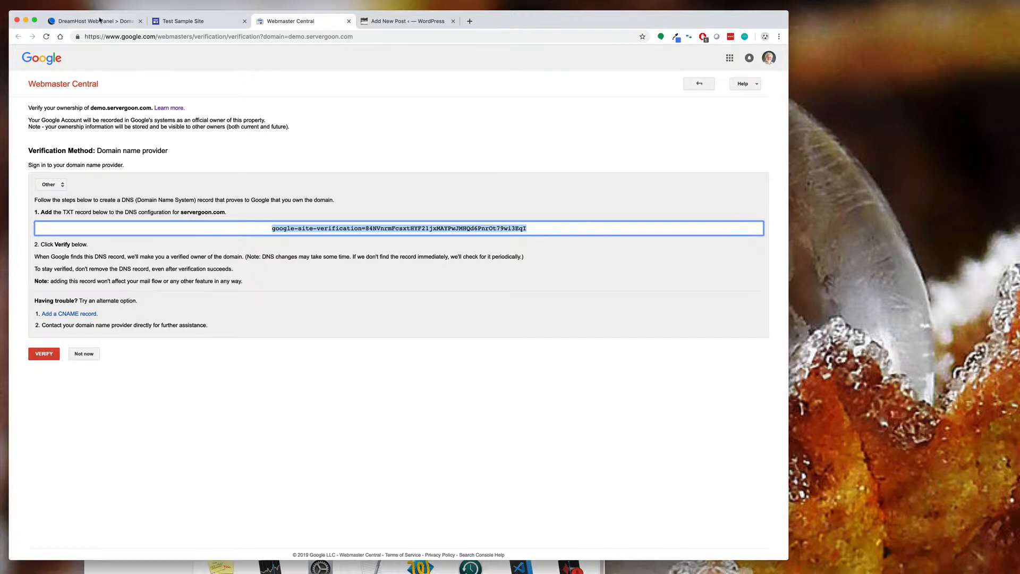
Step: Add a DreamHost TXT record for demo holding the google-site-verification value
left_click(91, 21)
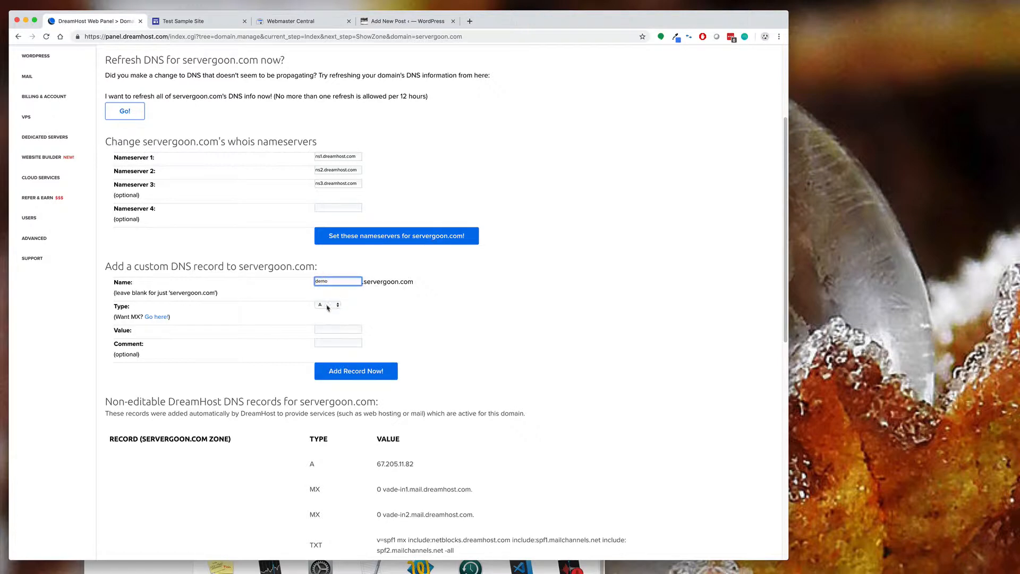
left_click(327, 305)
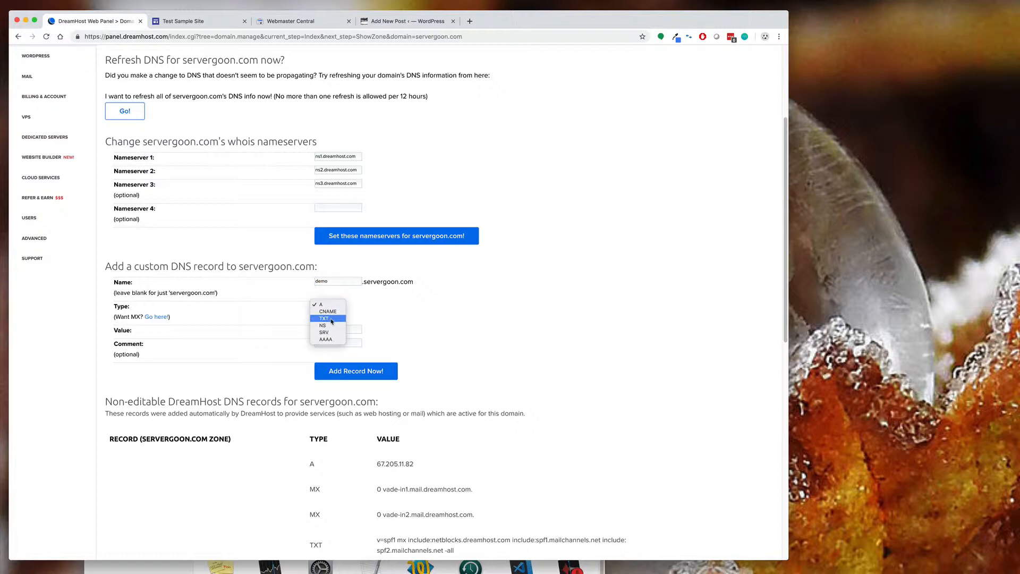
left_click(324, 318)
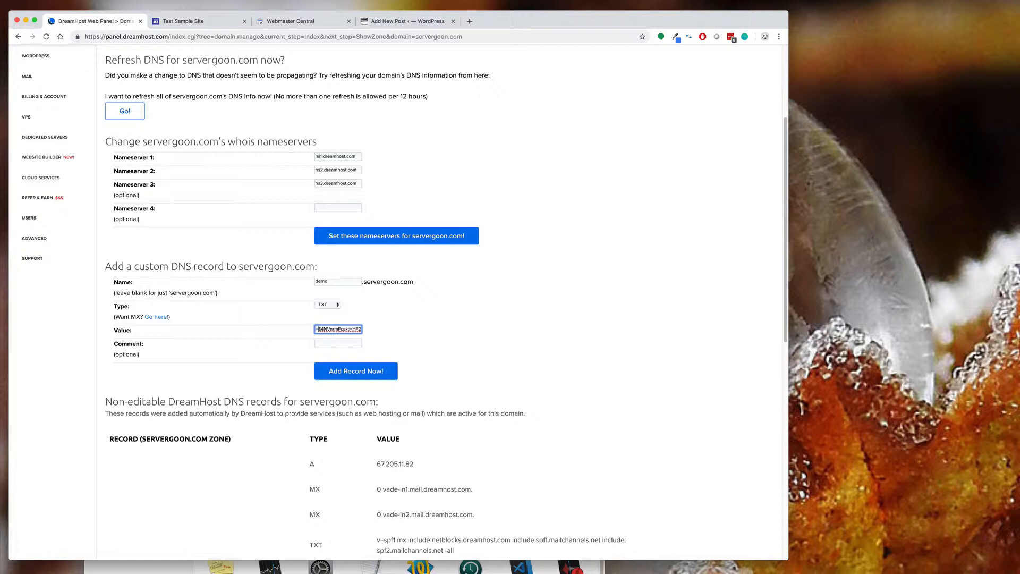
type("google-site-verification")
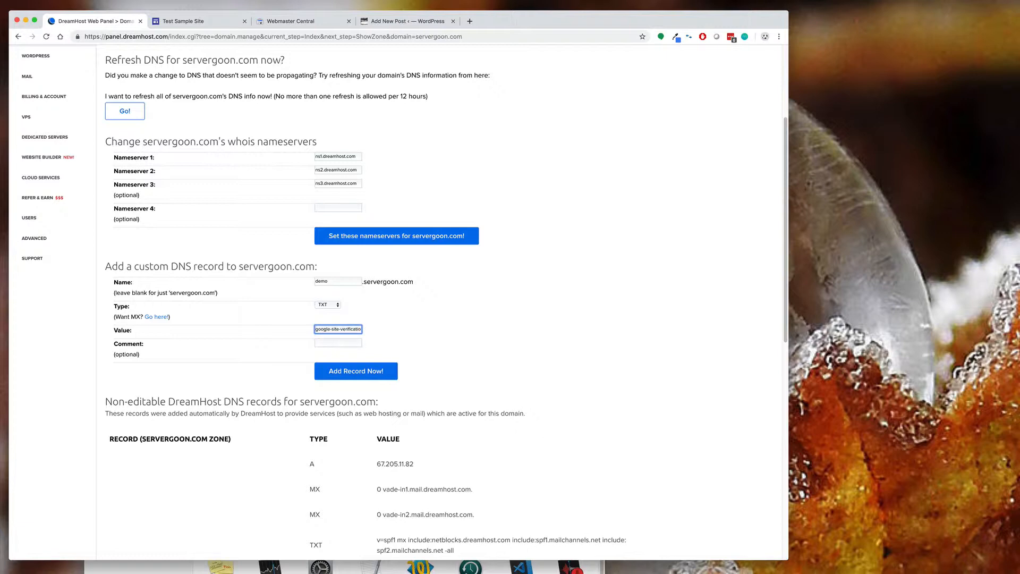
left_click(356, 371)
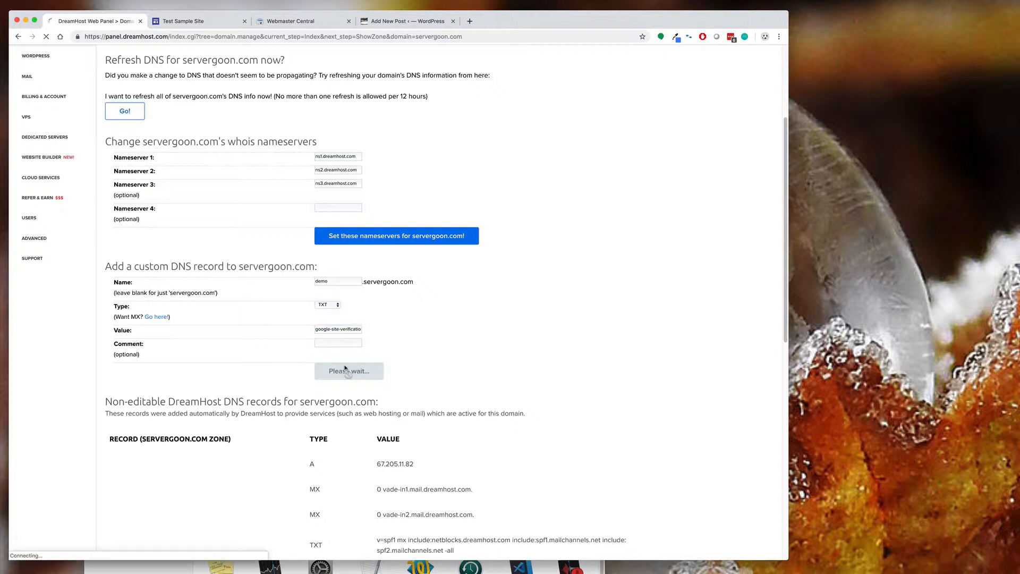
left_click(348, 371)
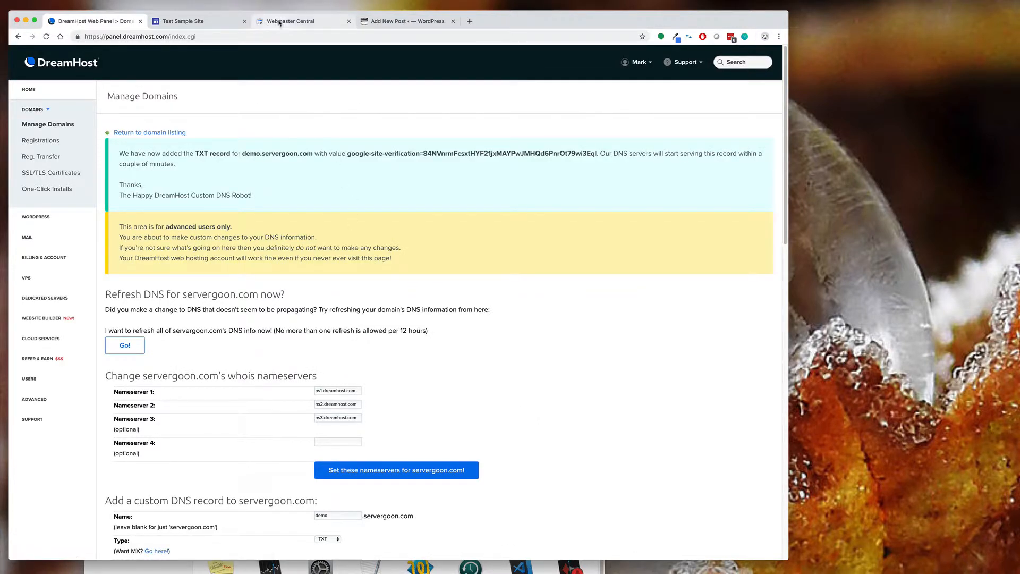
Step: Run Google's TXT ownership check for demo.servergoon.com, which fails
left_click(296, 21)
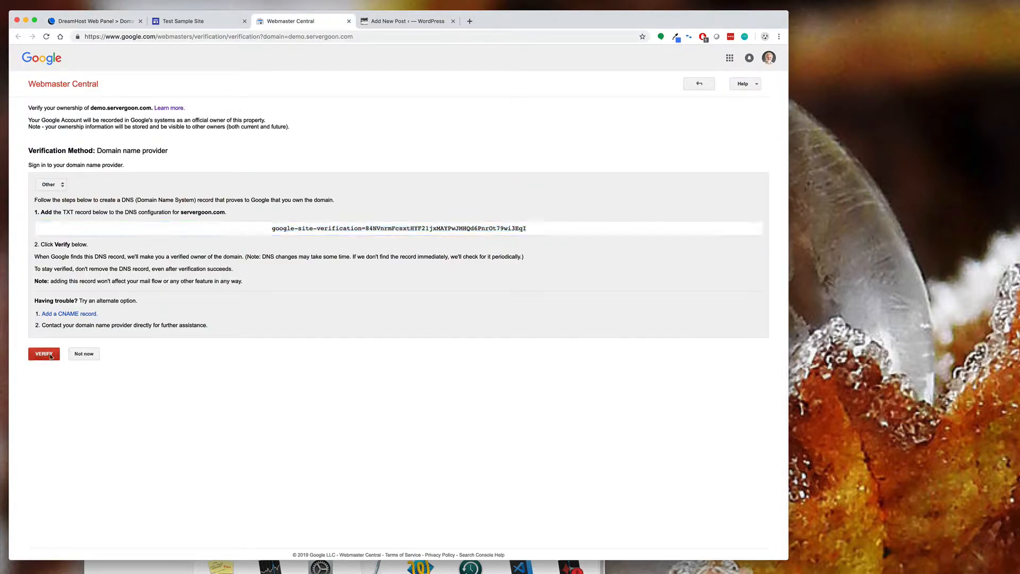
left_click(44, 354)
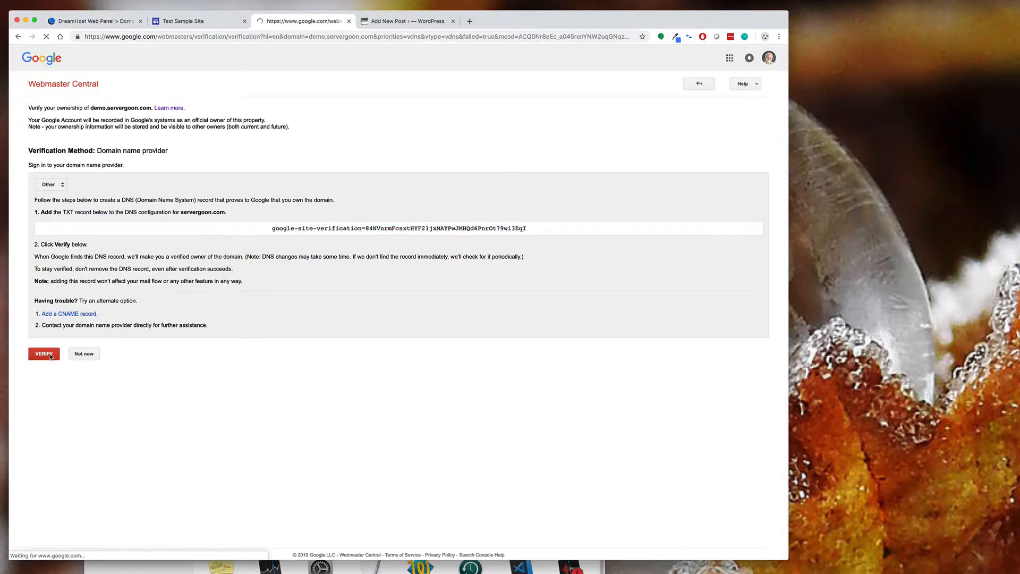
left_click(43, 354)
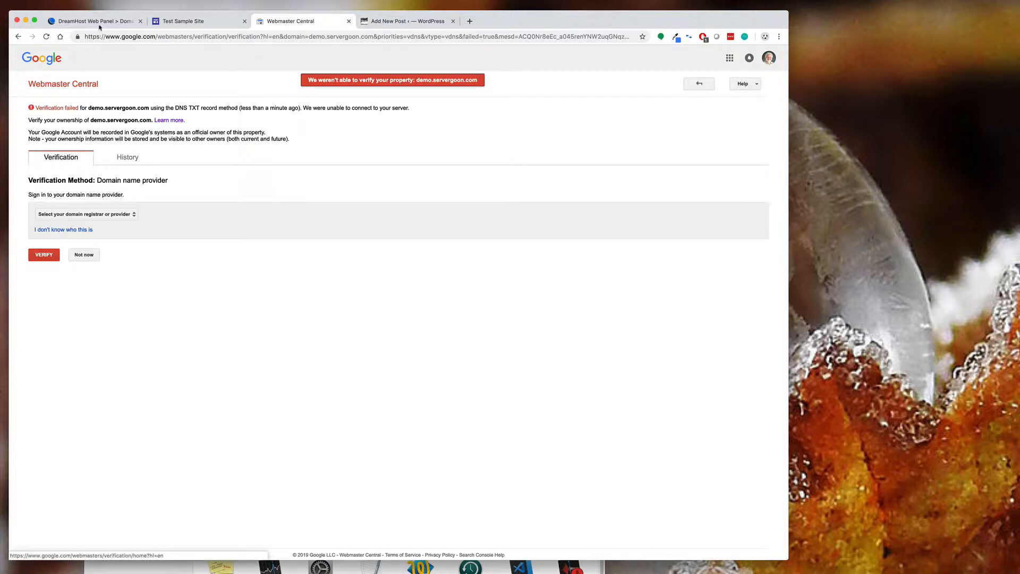
left_click(94, 21)
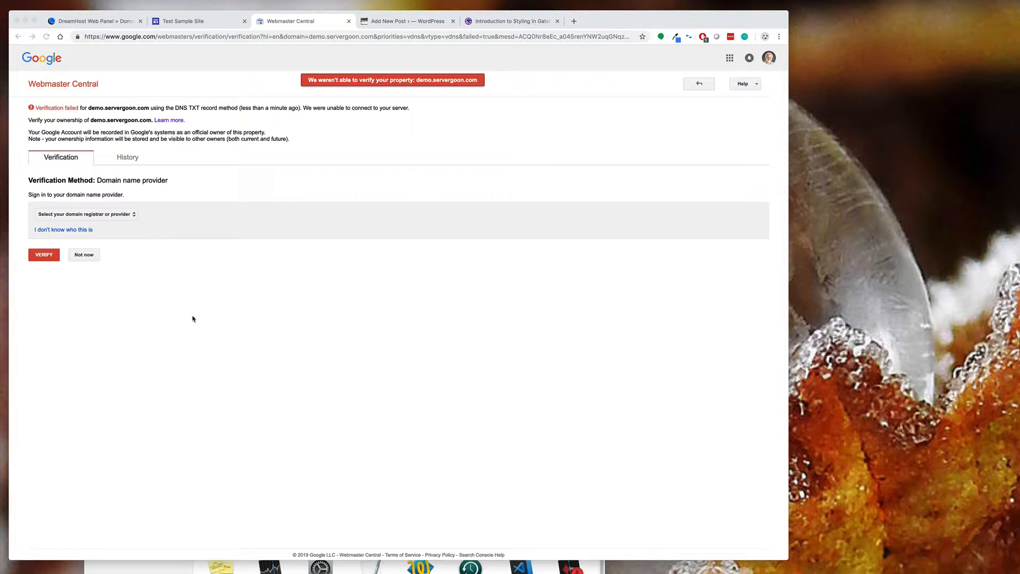
mouse_move(36, 265)
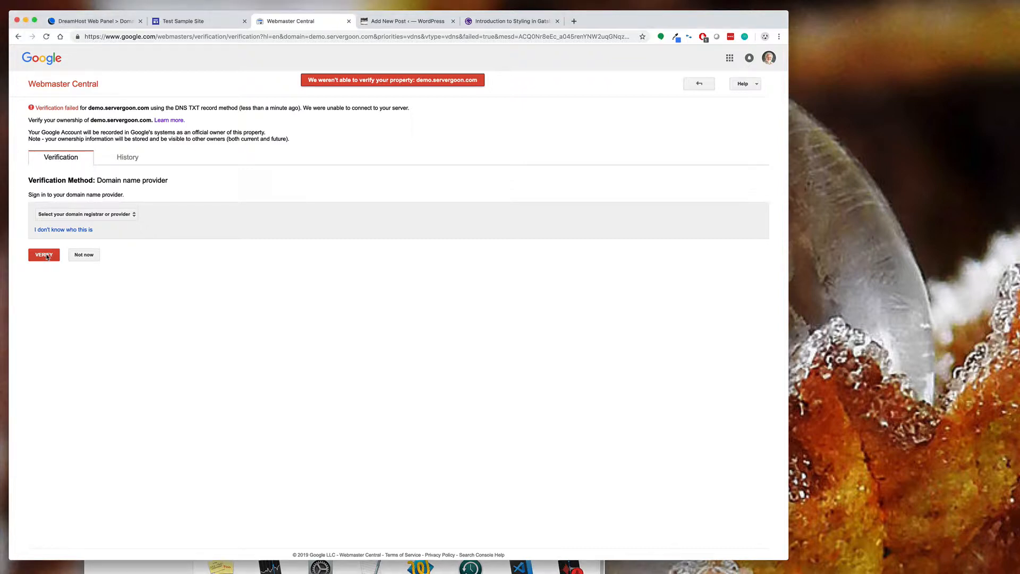
mouse_move(44, 272)
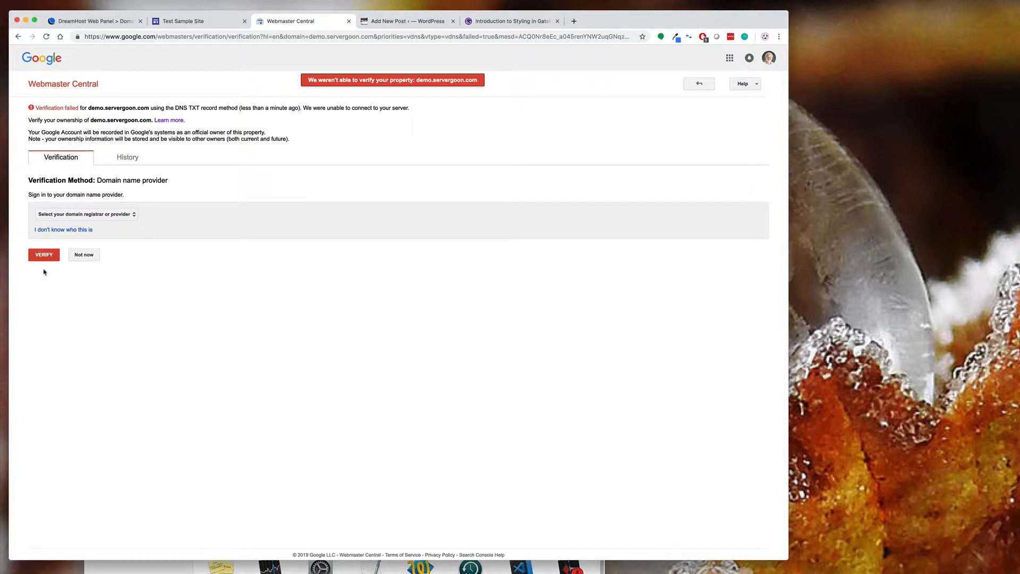
Step: Rerun verification until Webmaster Central confirms demo.servergoon.com as verified
left_click(43, 255)
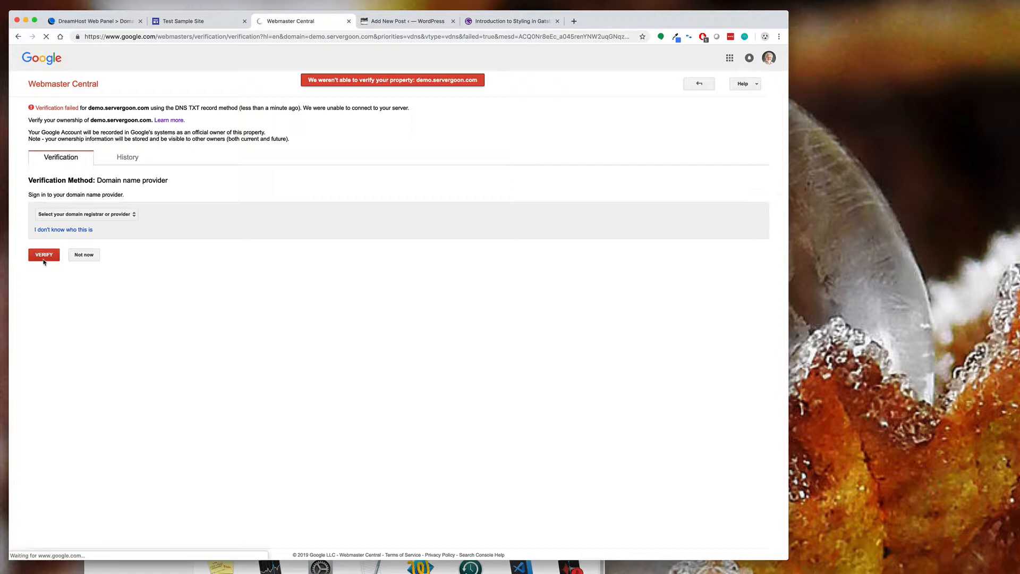
left_click(43, 255)
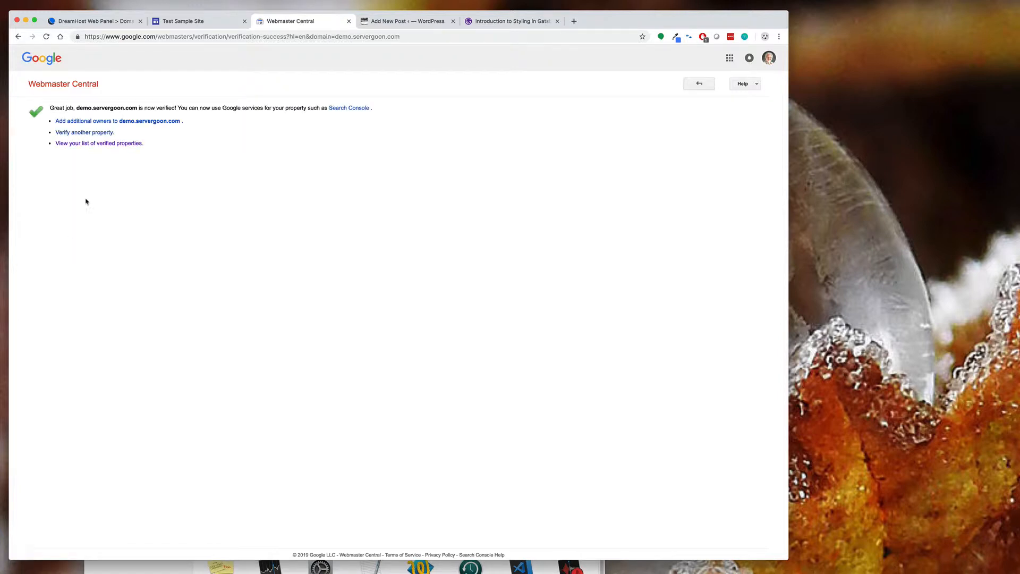
mouse_move(97, 121)
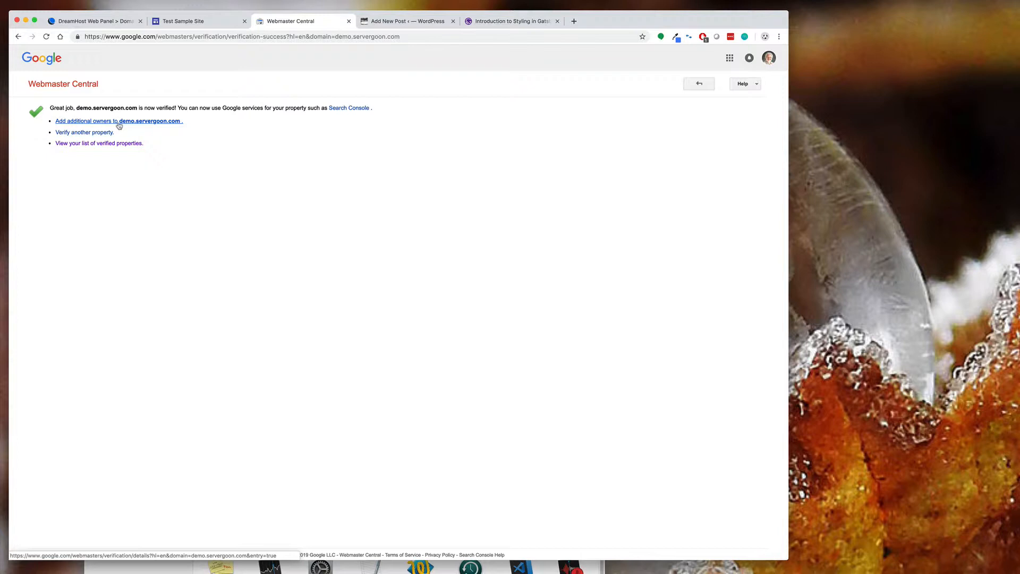
mouse_move(110, 139)
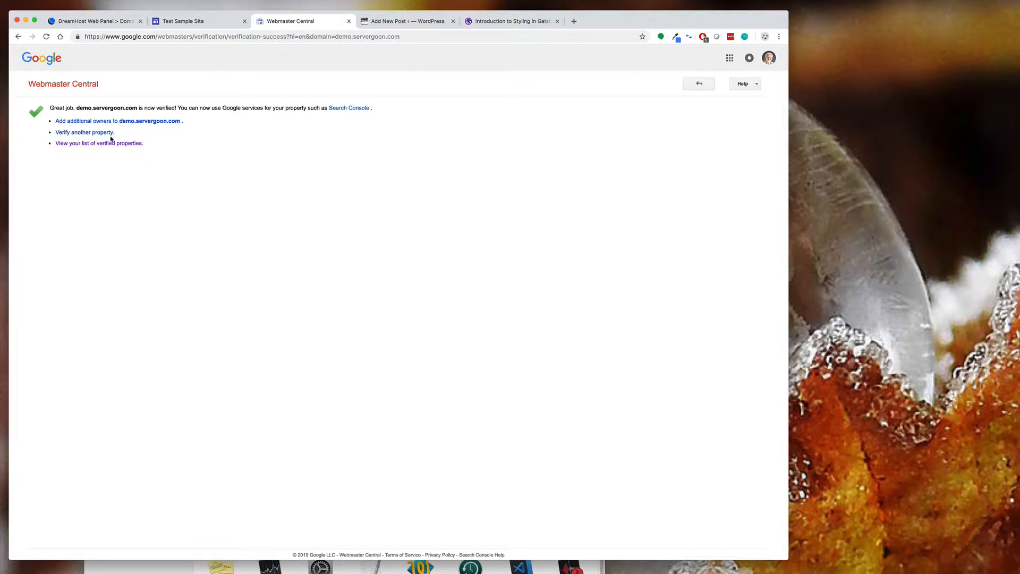
mouse_move(313, 96)
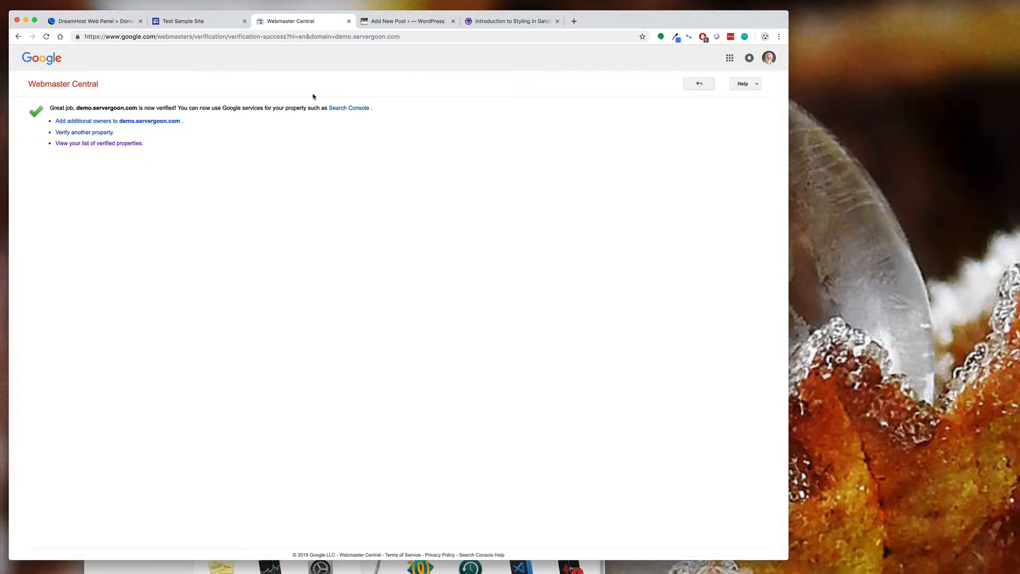
left_click(195, 21)
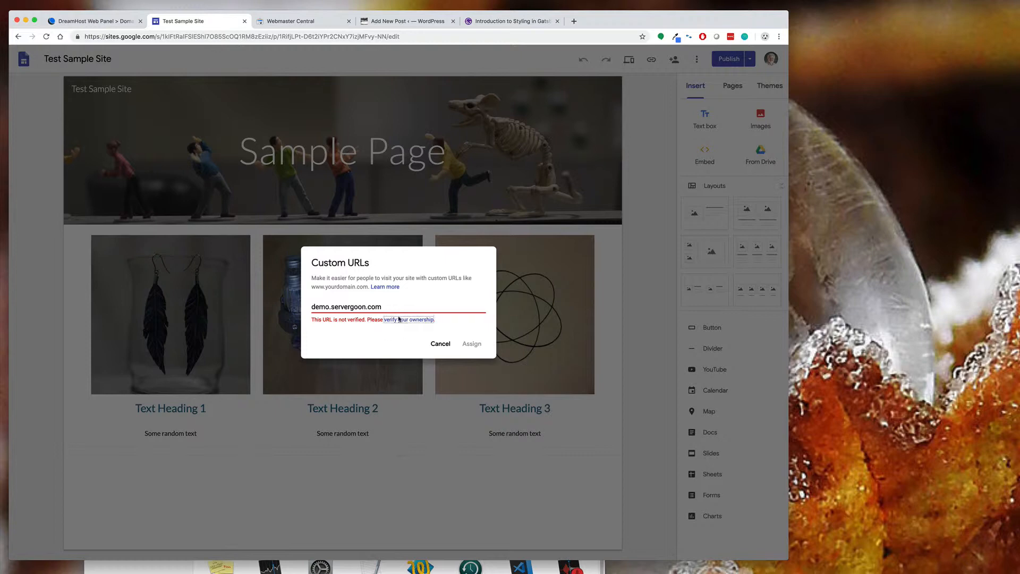
Step: Reconfirm verification, then cancel the unverified Custom URLs dialog in Google Sites
left_click(409, 320)
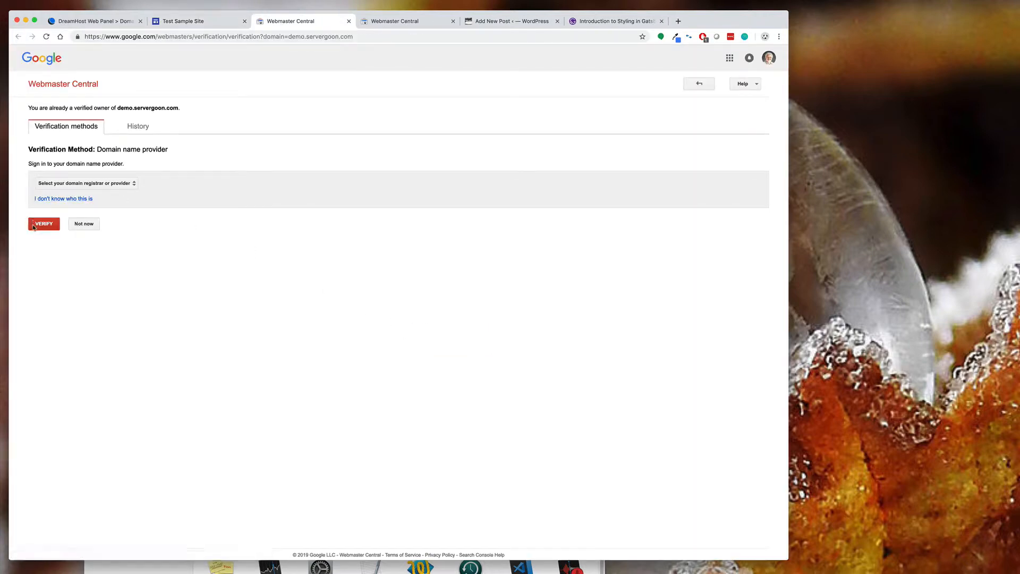
left_click(43, 224)
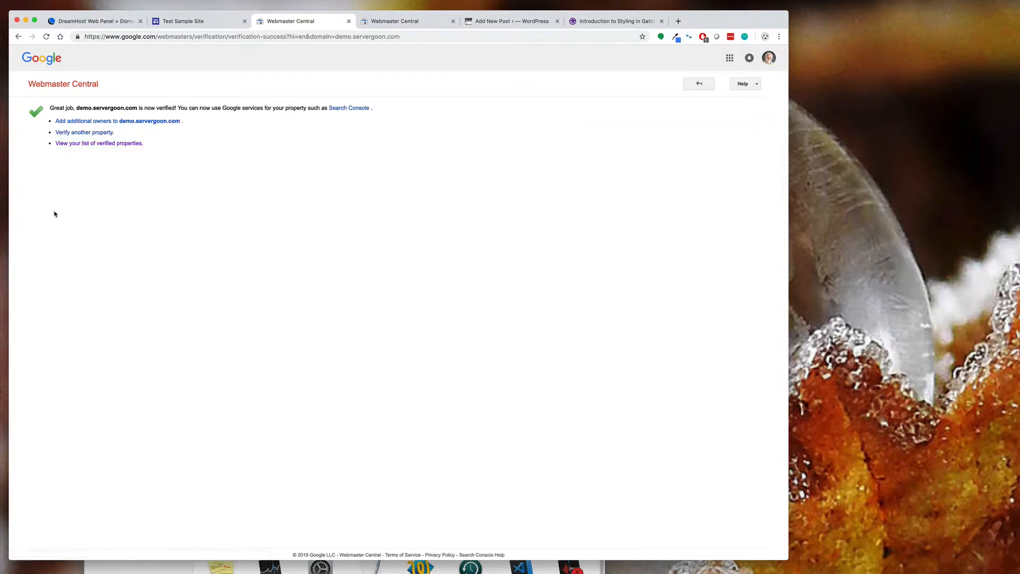
left_click(195, 21)
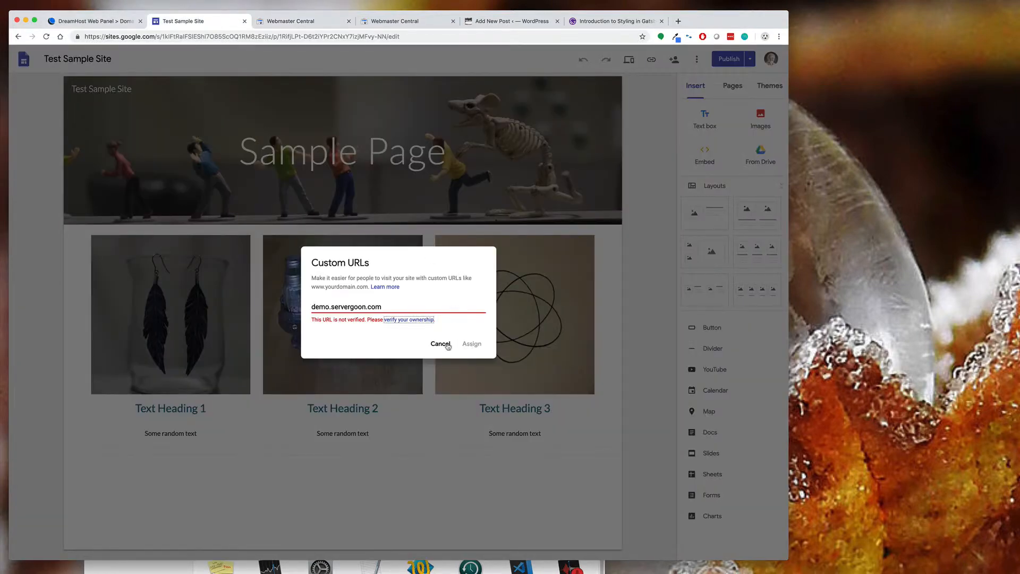
left_click(440, 344)
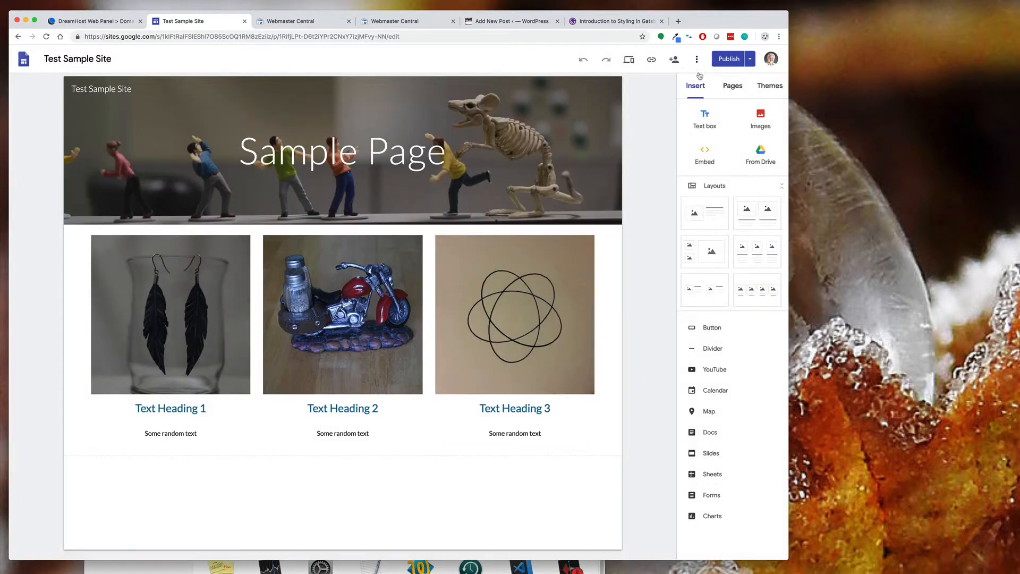
Step: Enter demo.servergoon.com in Custom URLs and assign it to the Test Sample Site
left_click(696, 59)
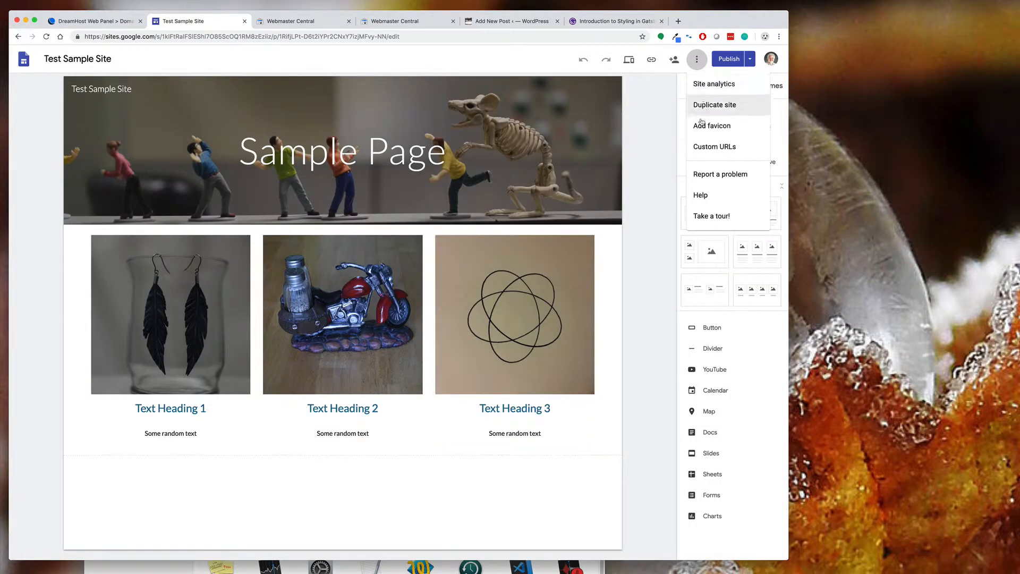
left_click(714, 146)
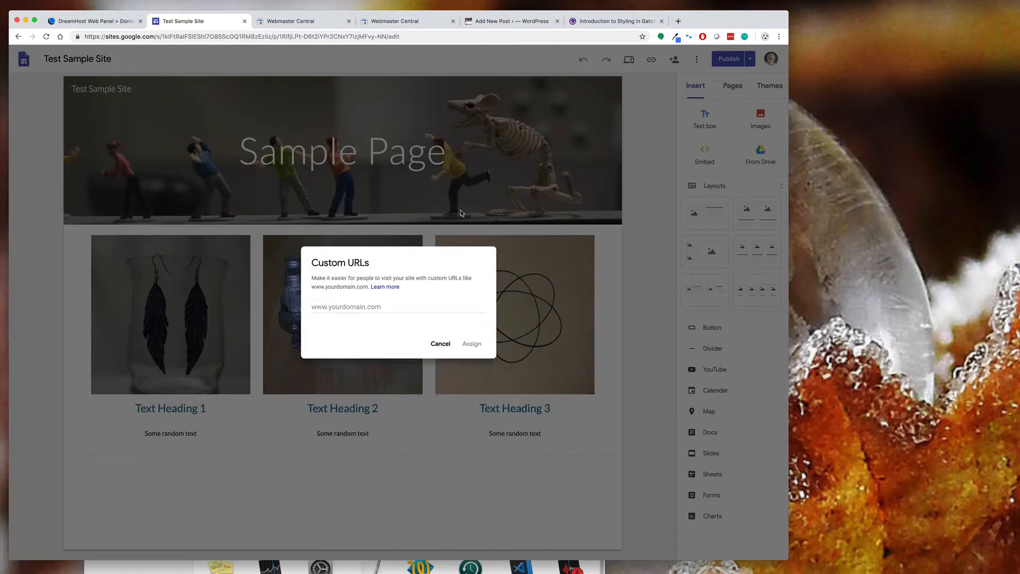
mouse_move(391, 304)
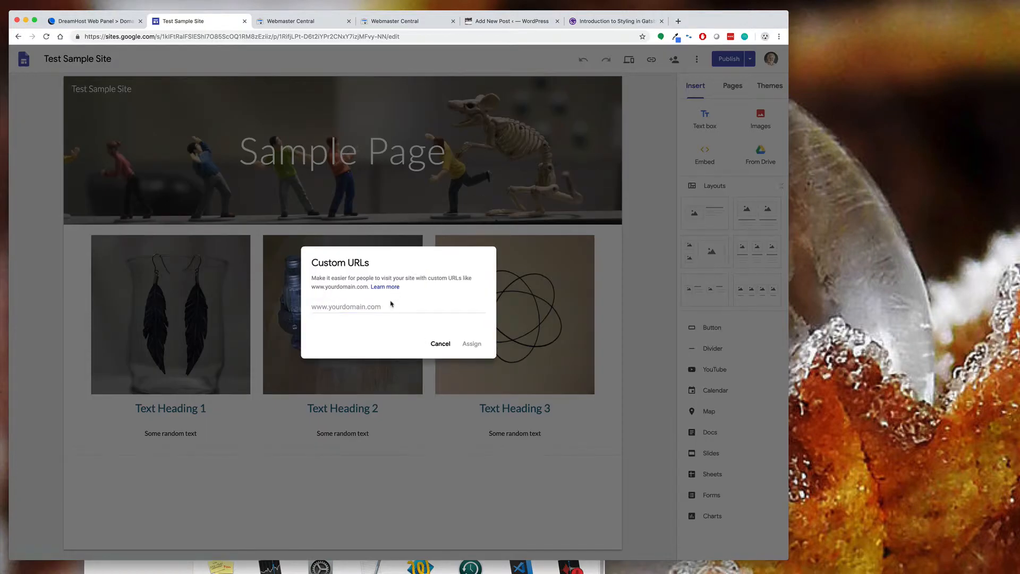
type("d")
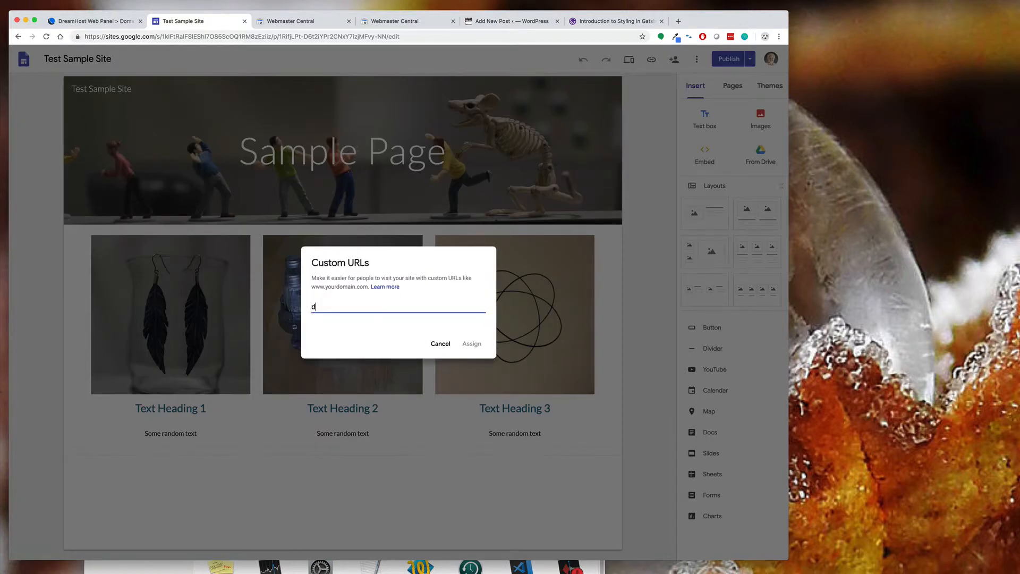
type("emo.")
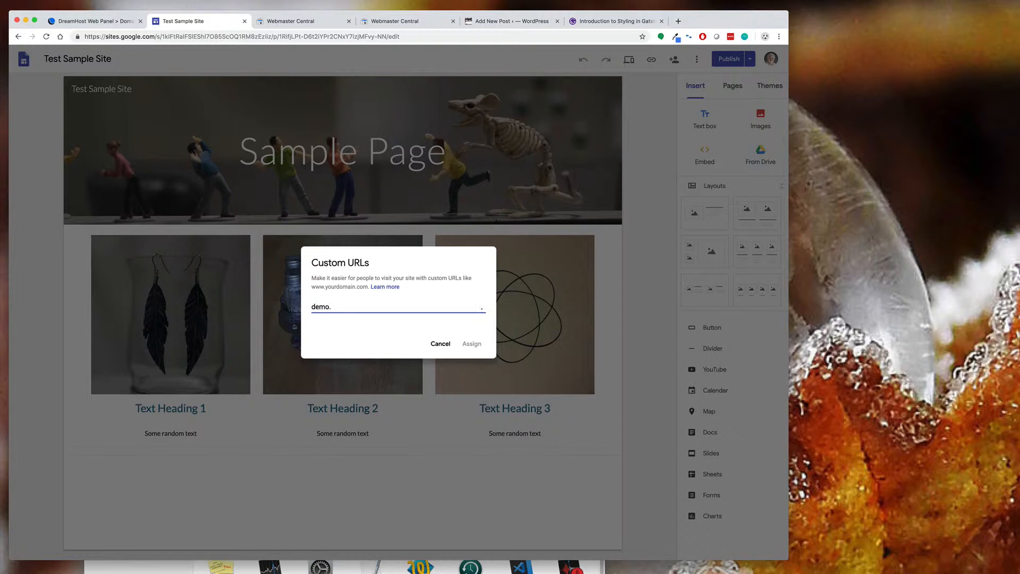
type("servergoon")
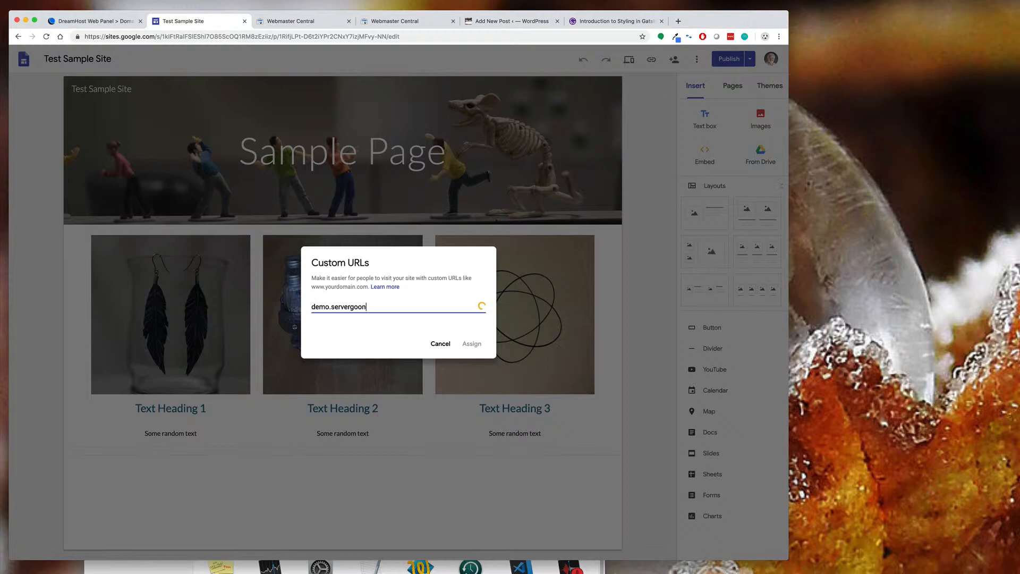
type(".com")
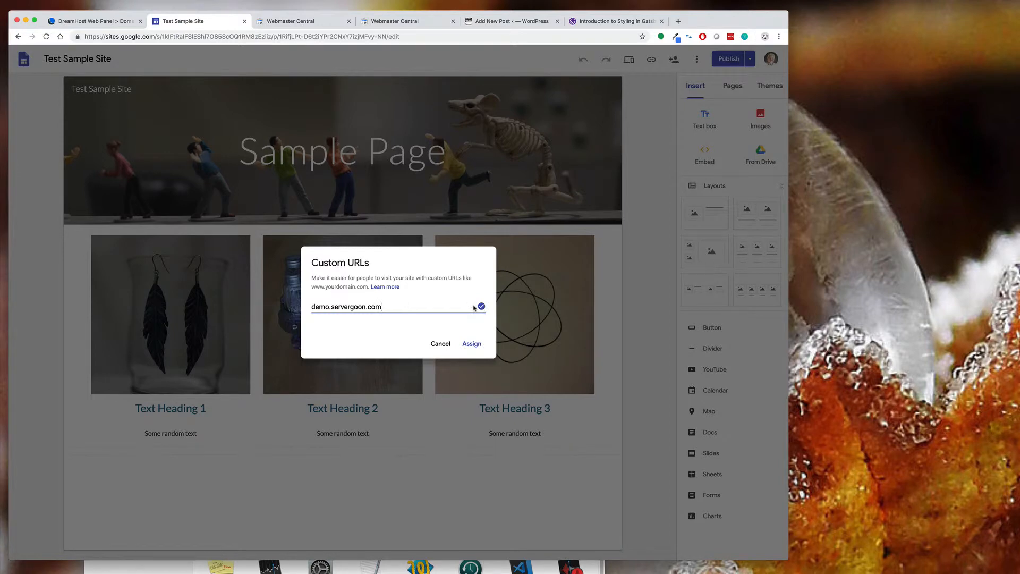
mouse_move(473, 346)
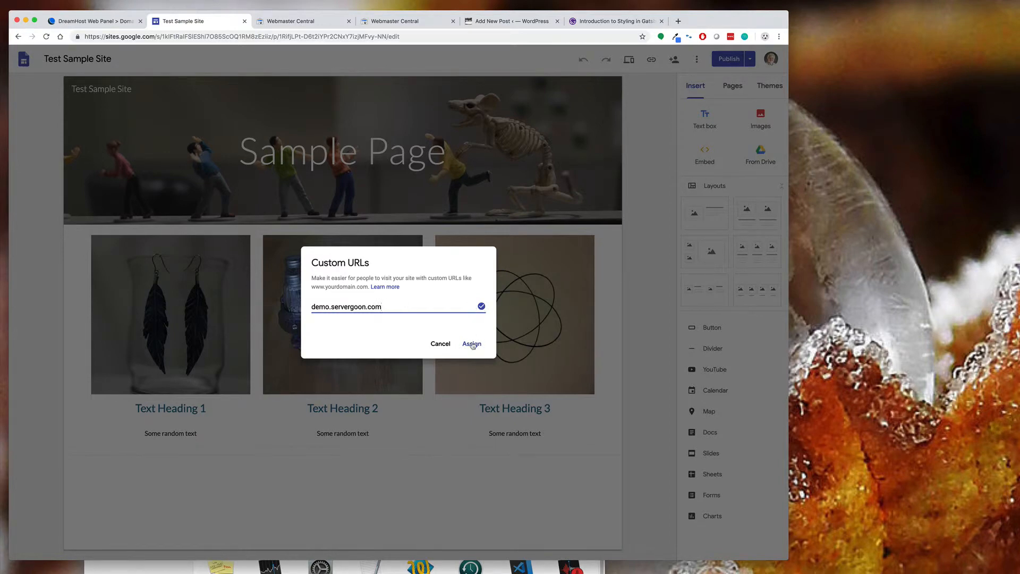
left_click(472, 343)
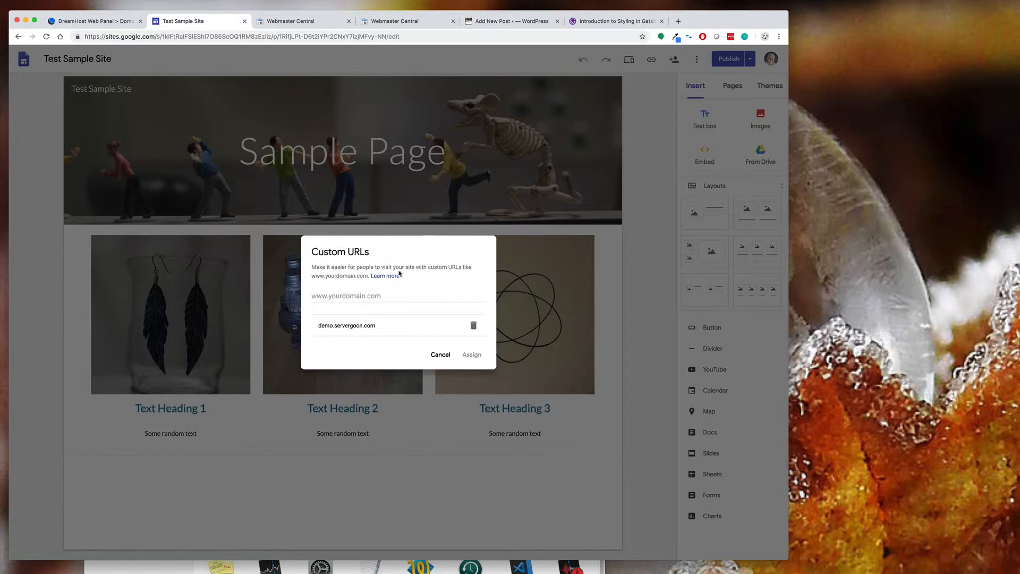
mouse_move(386, 276)
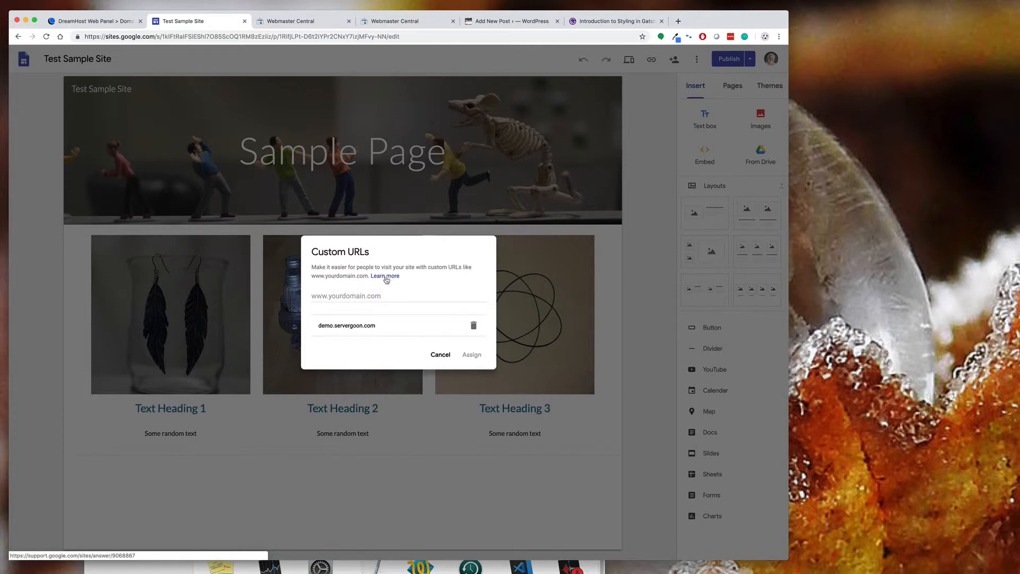
Step: Open the custom URL help article and select ghs.googlehosted.com in Step 2
left_click(384, 276)
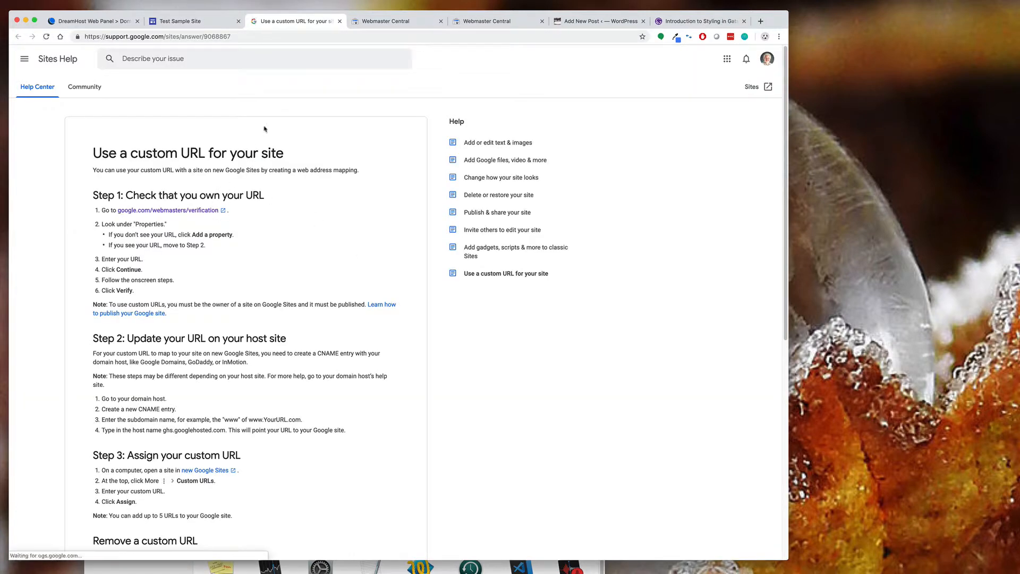
scroll("down", 3)
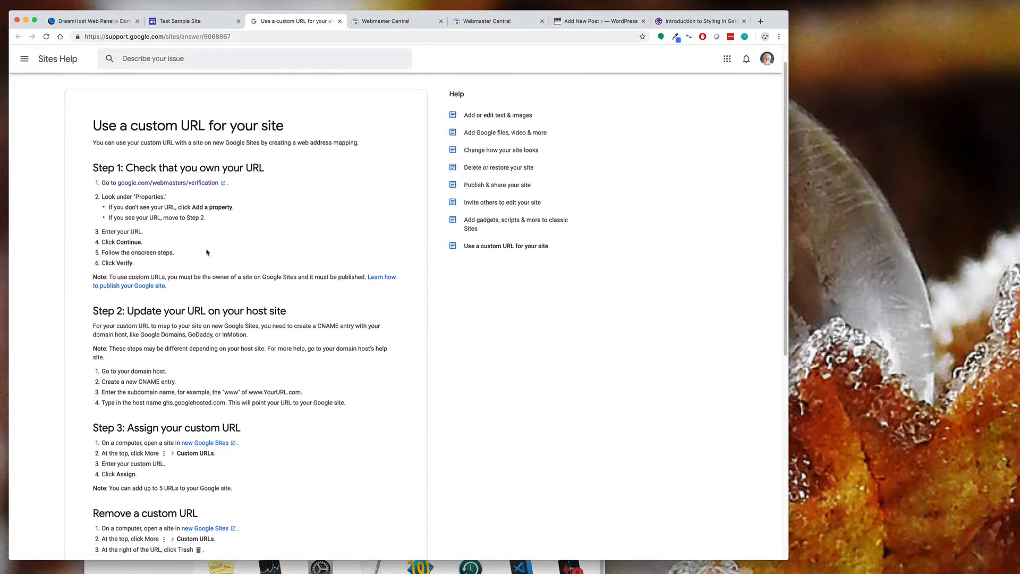
scroll("down", 3)
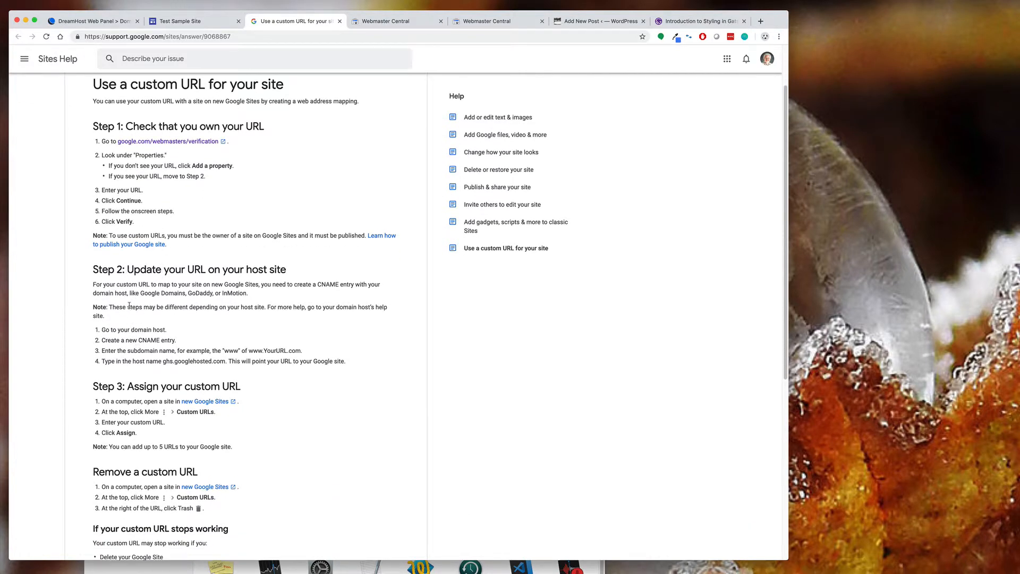
mouse_move(179, 422)
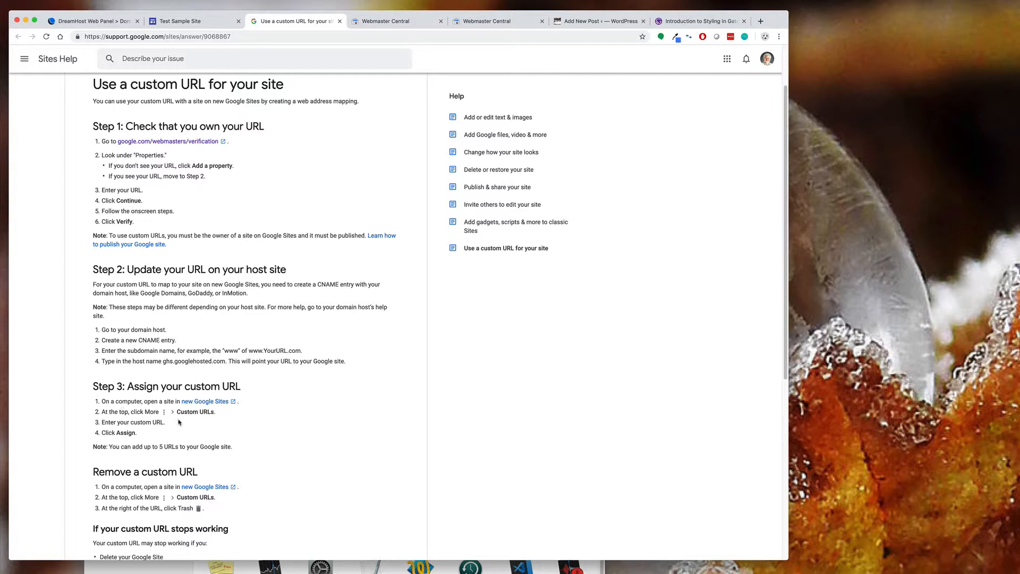
mouse_move(114, 397)
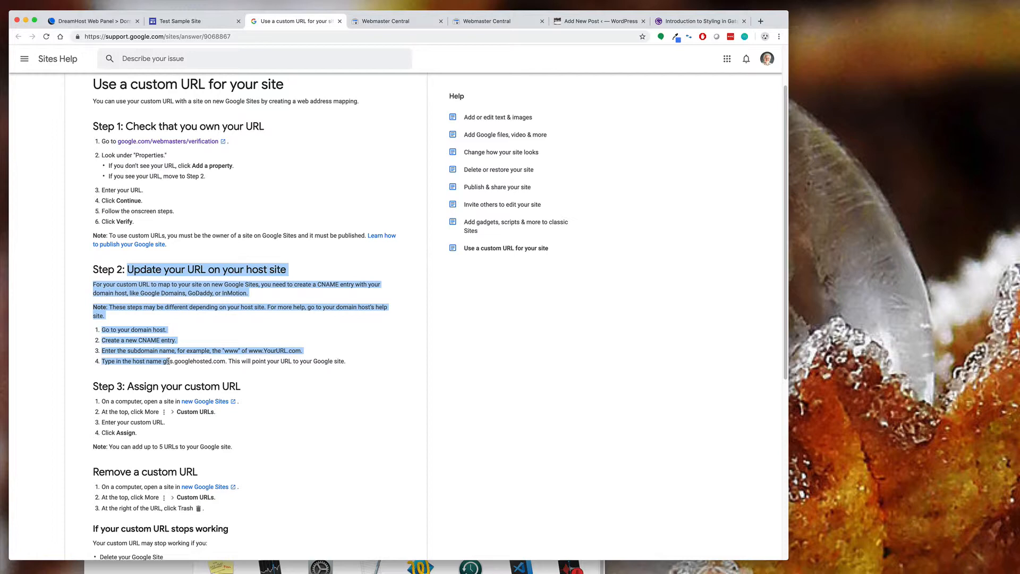
left_click(119, 346)
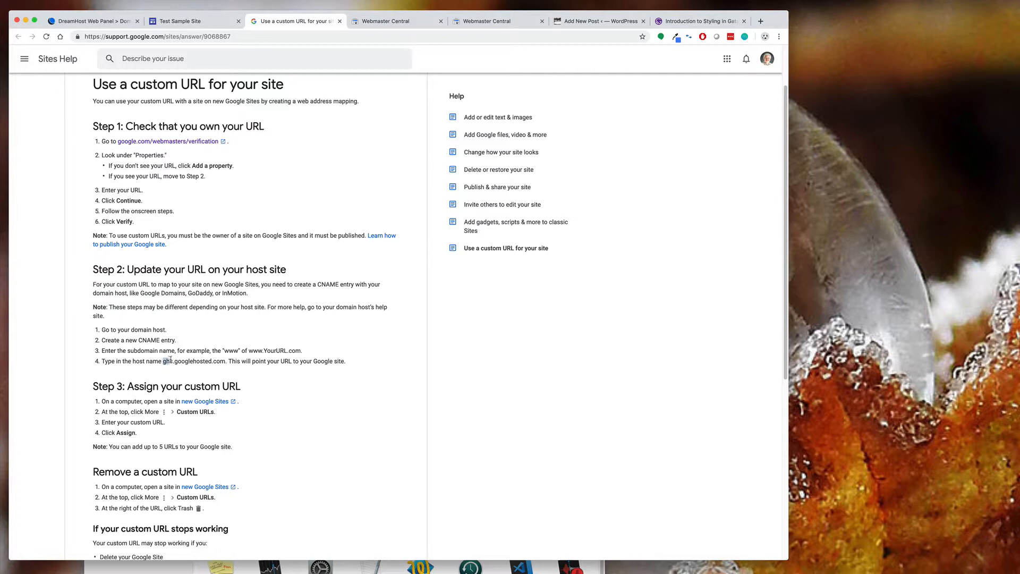
double_click(194, 361)
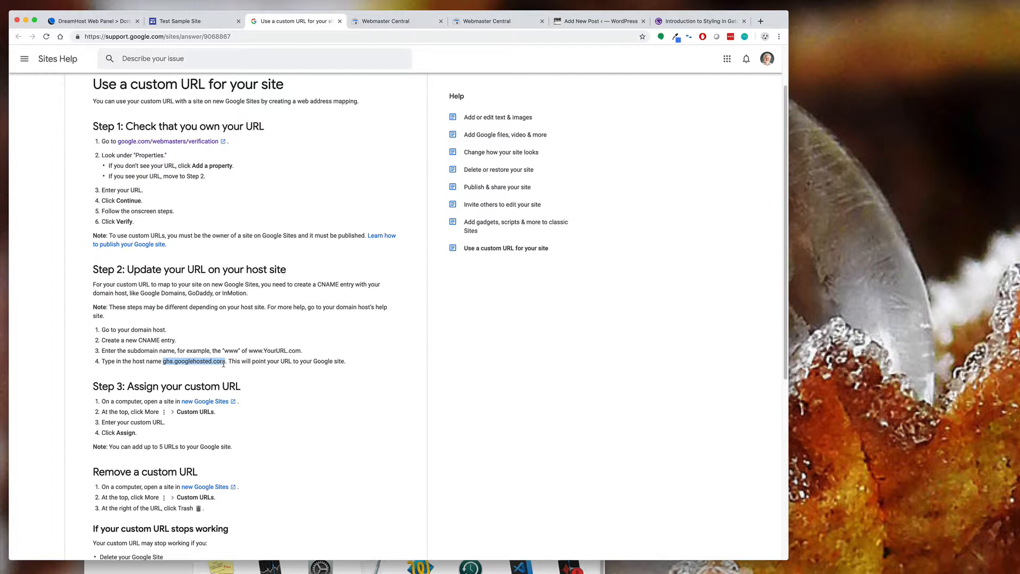
mouse_move(144, 121)
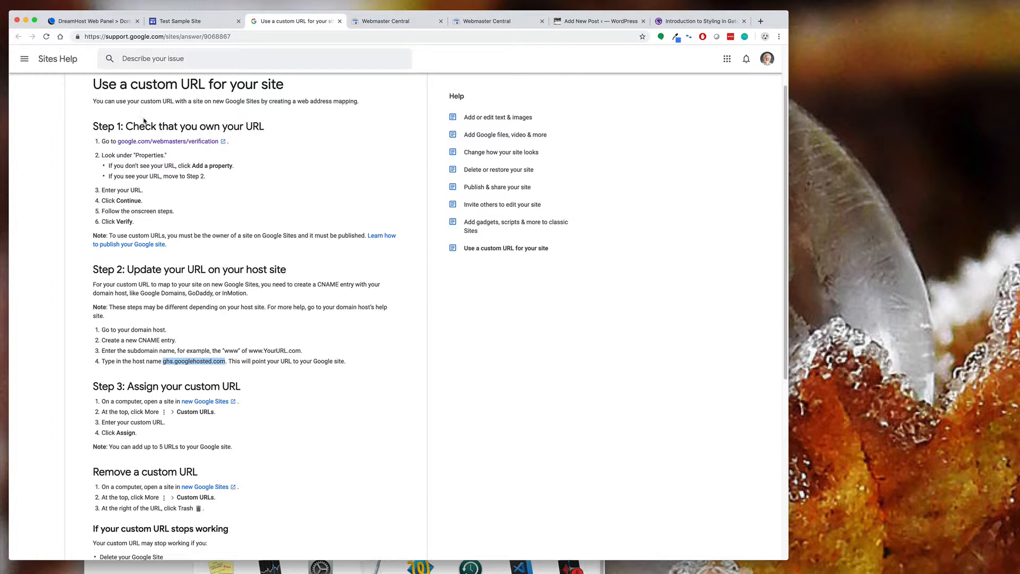
Step: Submit a CNAME record for demo pointing to ghs.googlehosted.com; DreamHost refuses it over an existing record
left_click(91, 21)
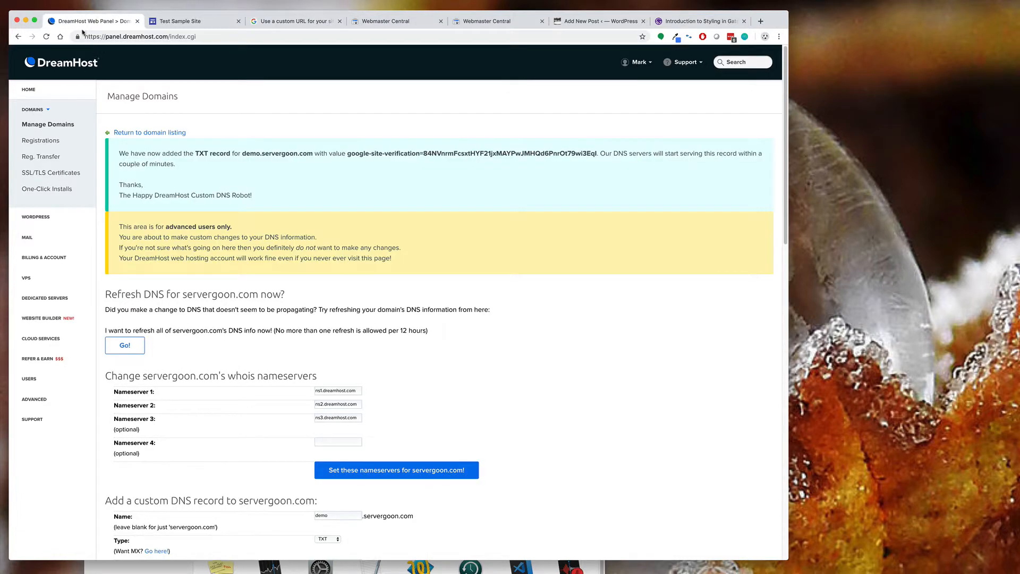
scroll("down", 3)
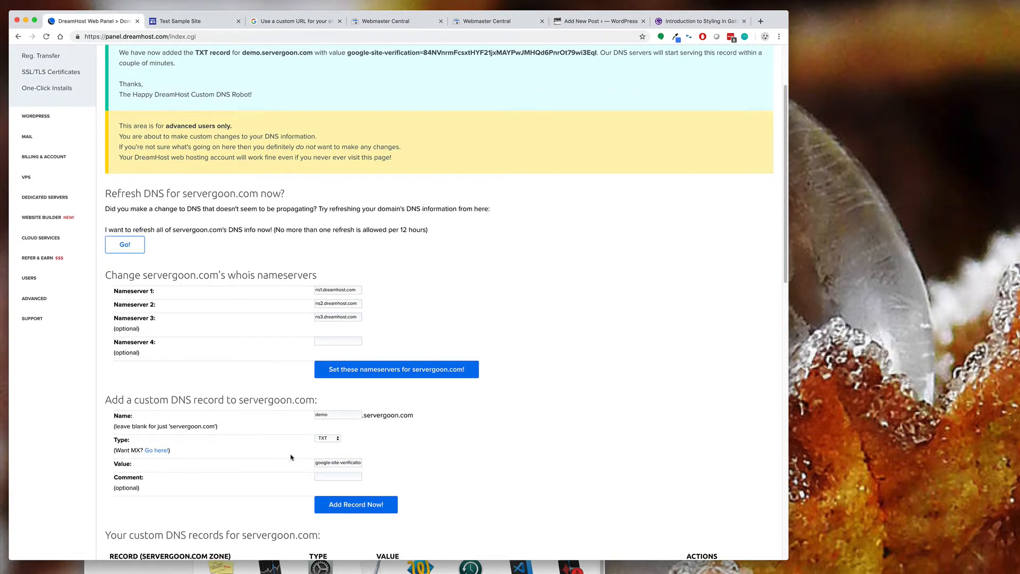
left_click(337, 415)
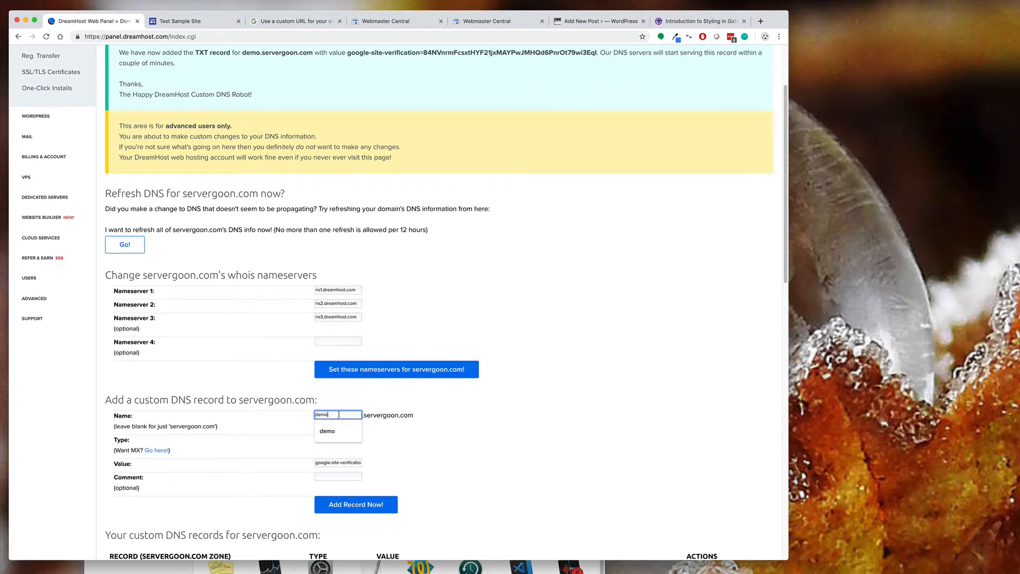
left_click(327, 438)
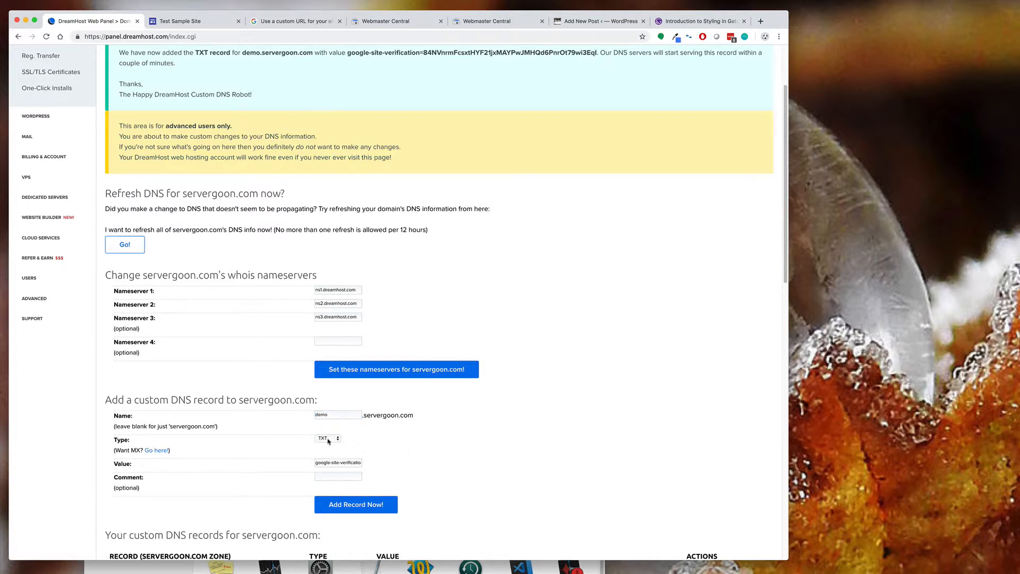
left_click(328, 438)
type("ghs.googlehosted.cor")
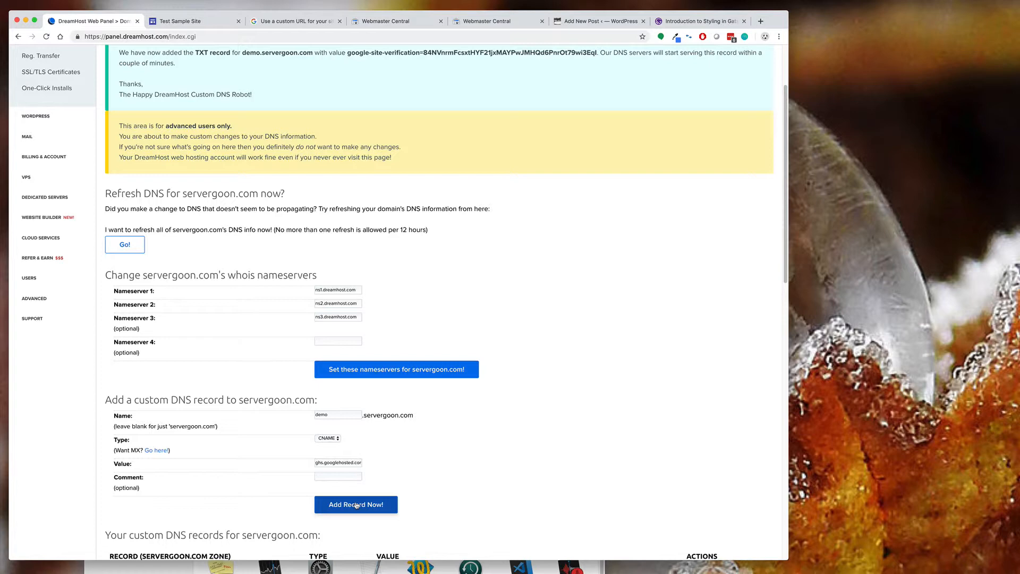
left_click(357, 504)
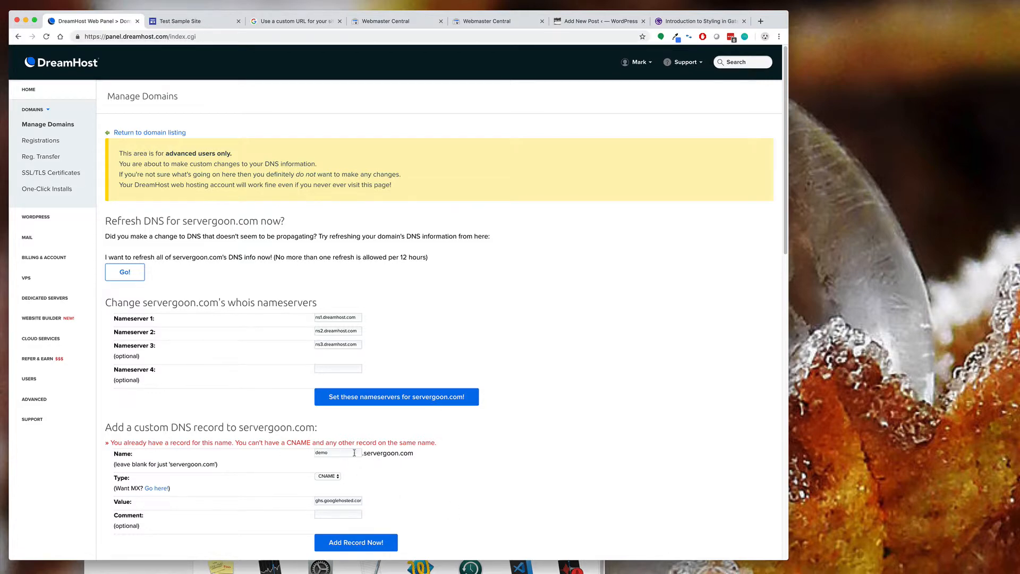
Step: Delete the demo TXT verification record from the custom DNS records and confirm
scroll("down", 3)
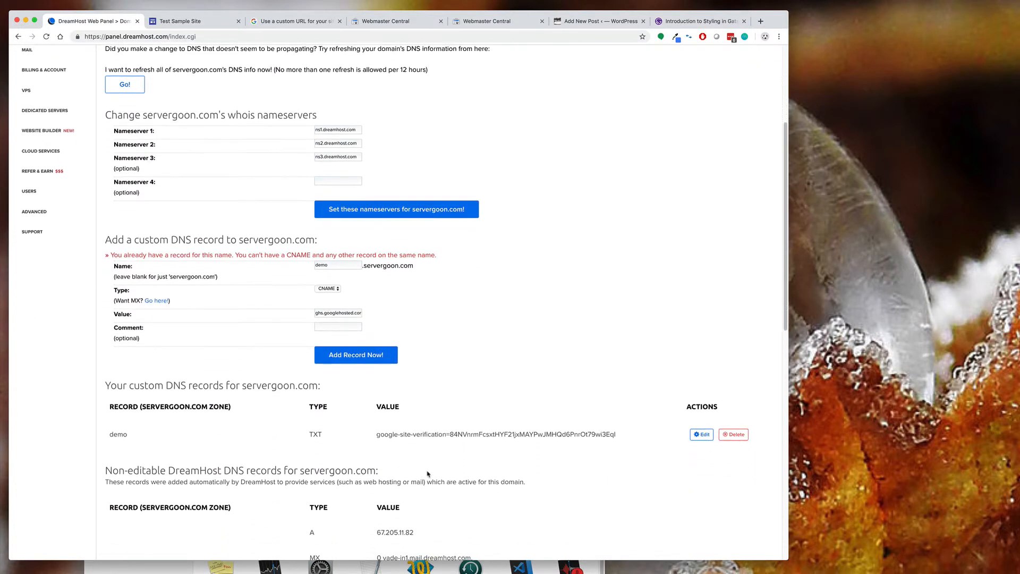
scroll("down", 3)
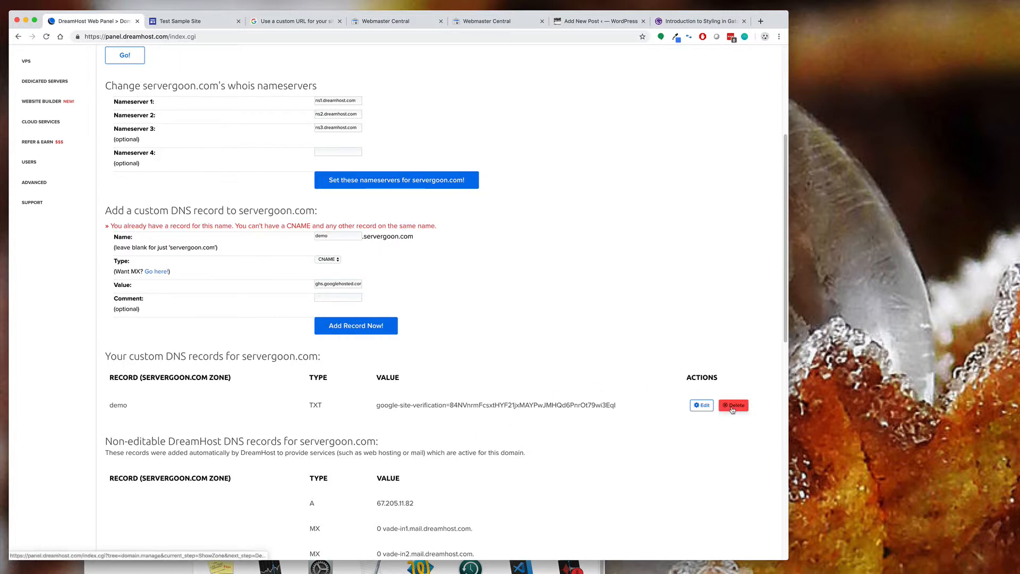
left_click(734, 406)
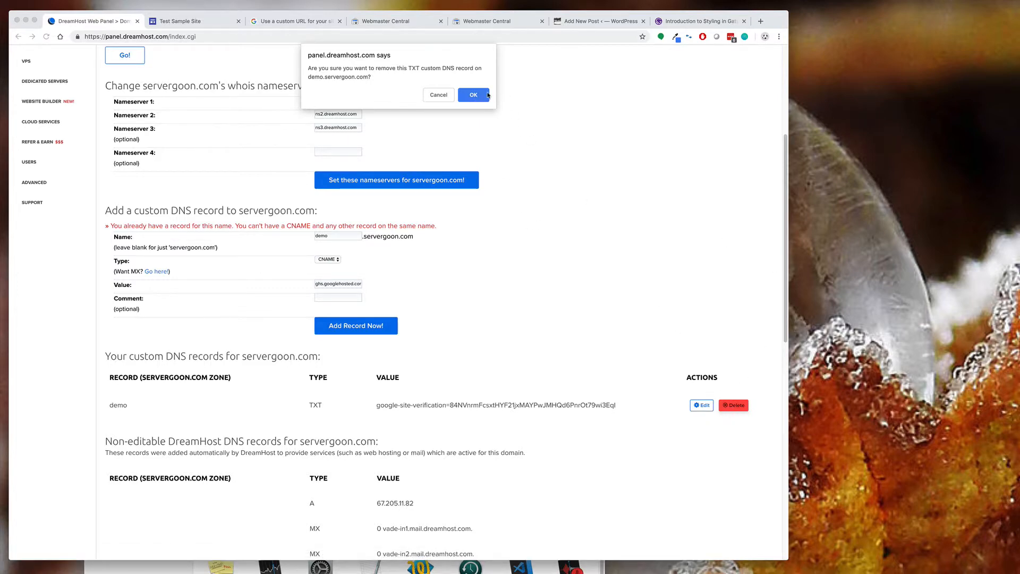
left_click(473, 94)
type("d")
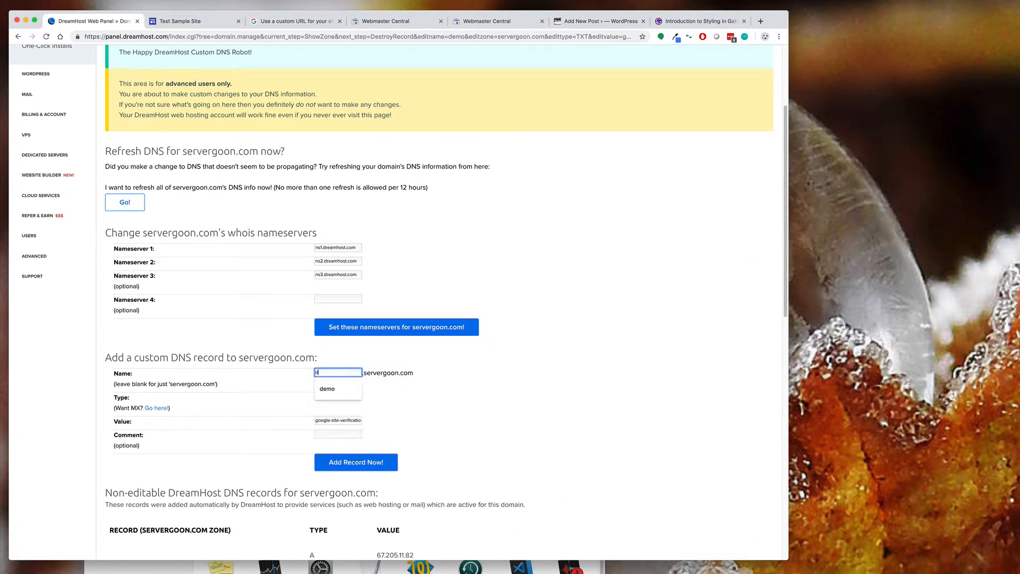
Step: Add the CNAME record demo → ghs.googlehosted.com and get DreamHost's confirmation
left_click(327, 389)
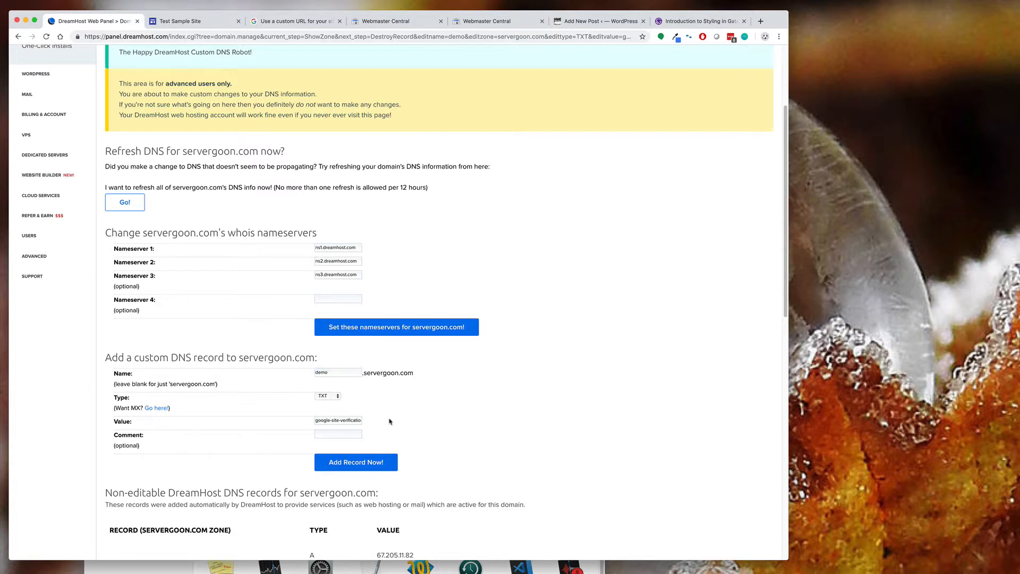
left_click(328, 394)
type("ghs.googlehosted.co")
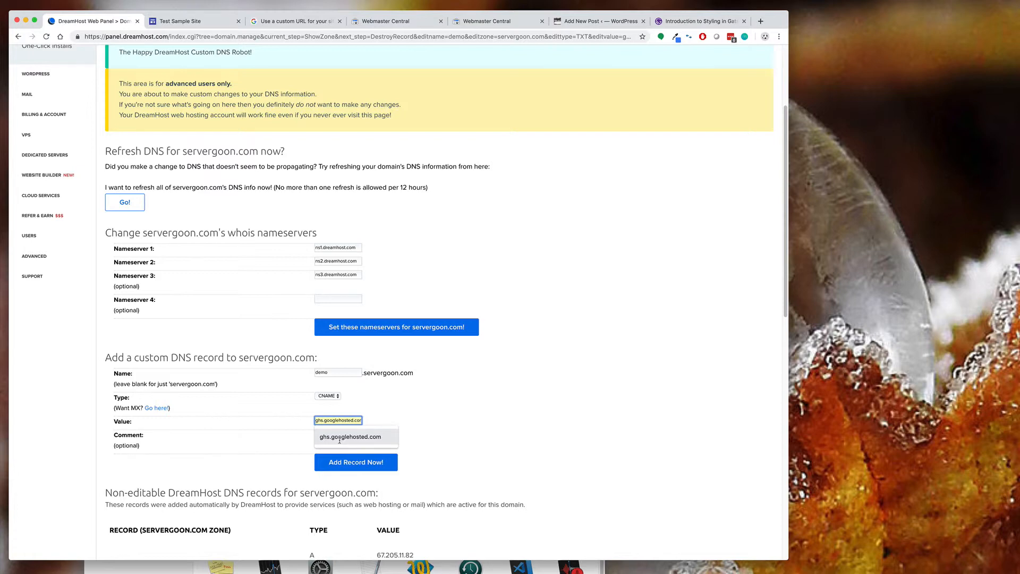
scroll("down", 3)
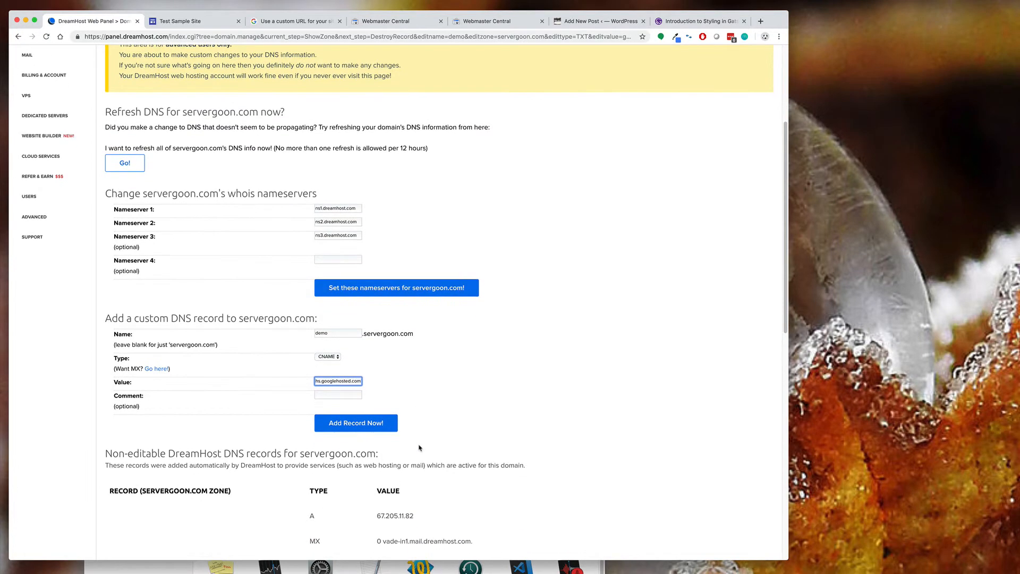
left_click(356, 423)
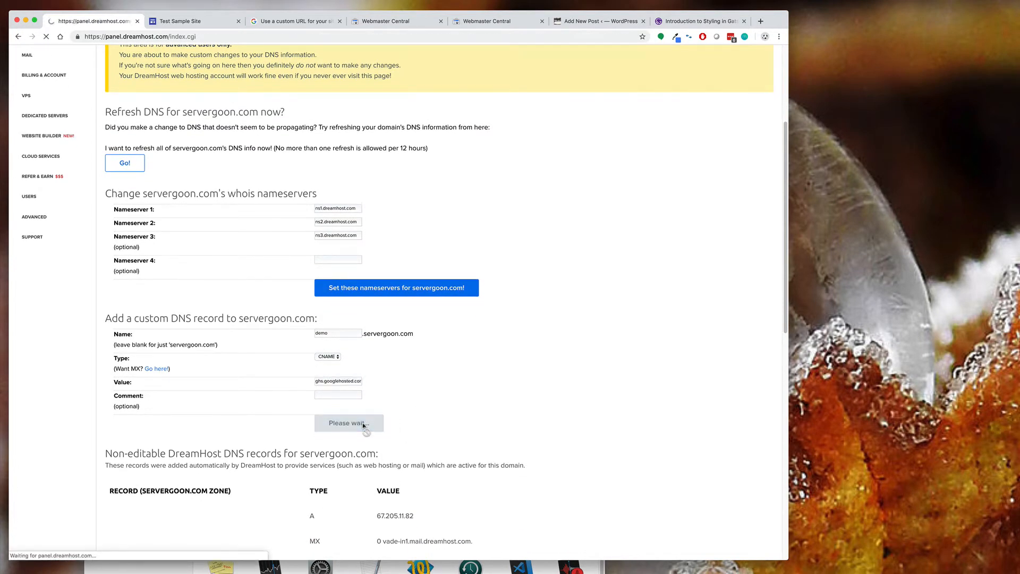
left_click(349, 423)
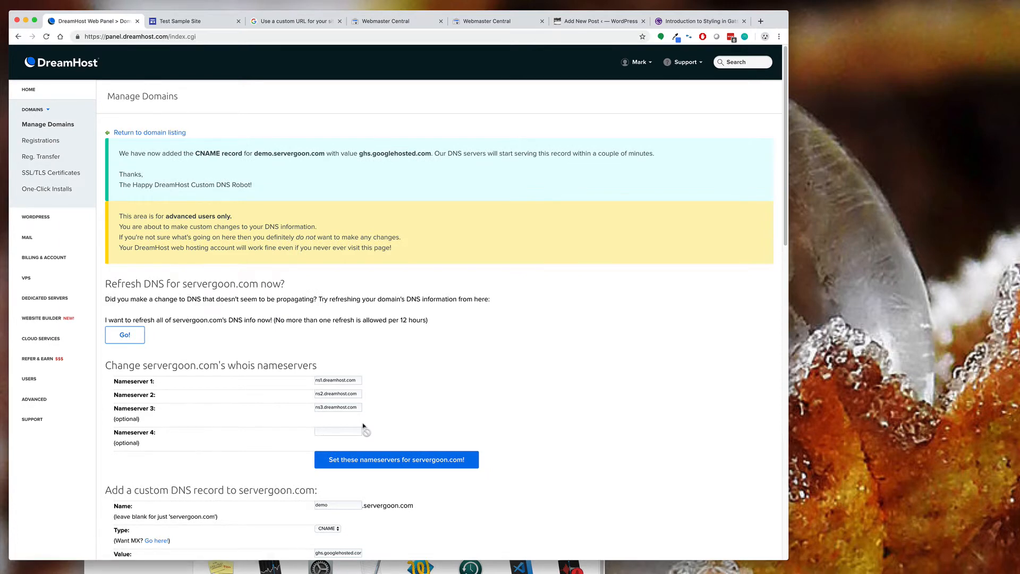
mouse_move(375, 431)
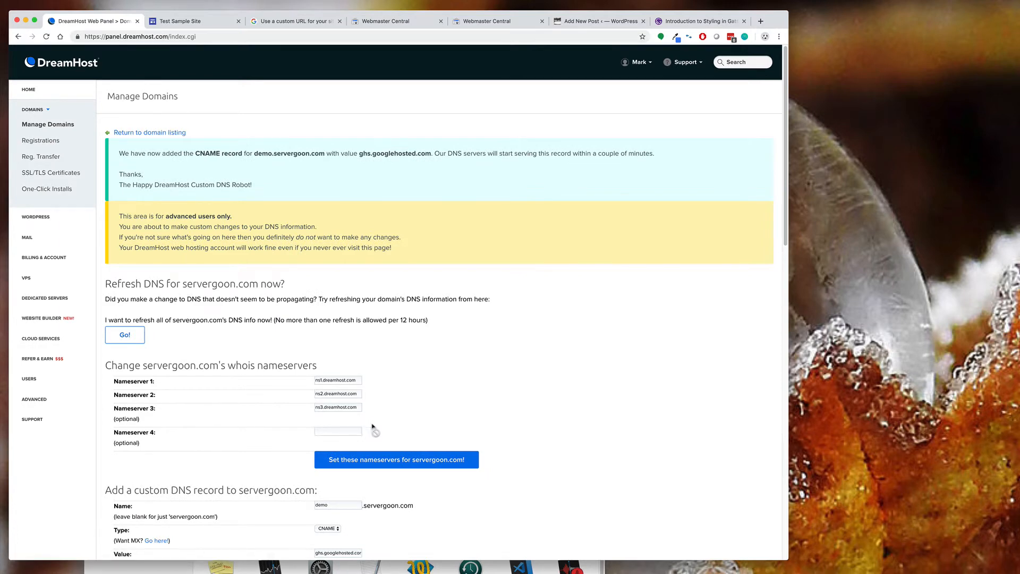
scroll("down", 3)
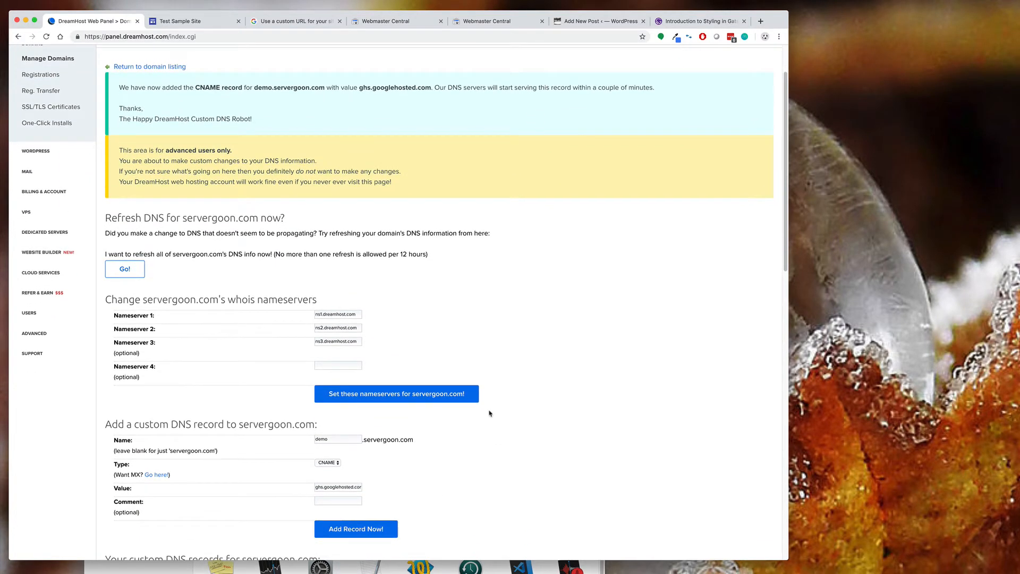
mouse_move(521, 117)
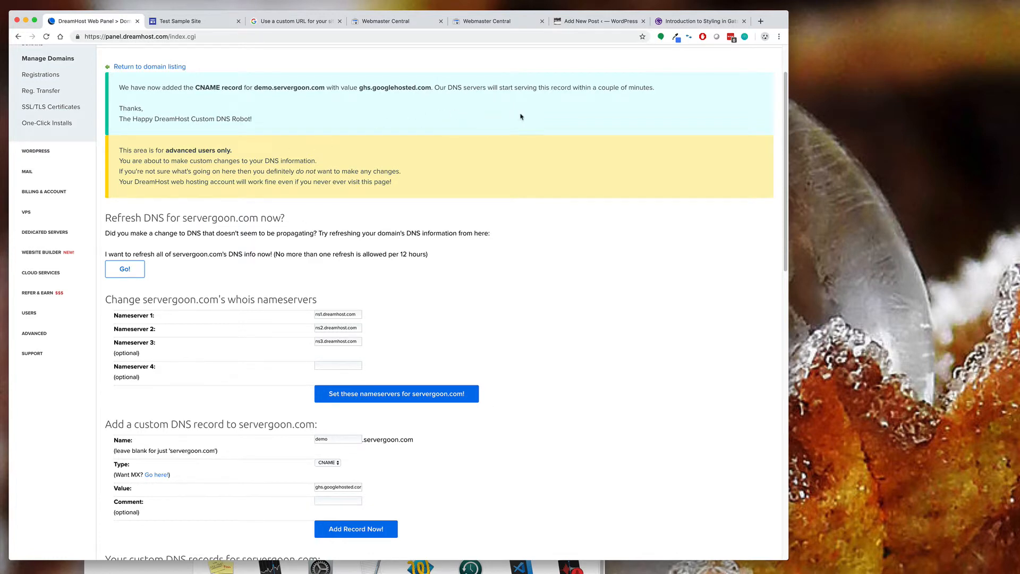
mouse_move(675, 20)
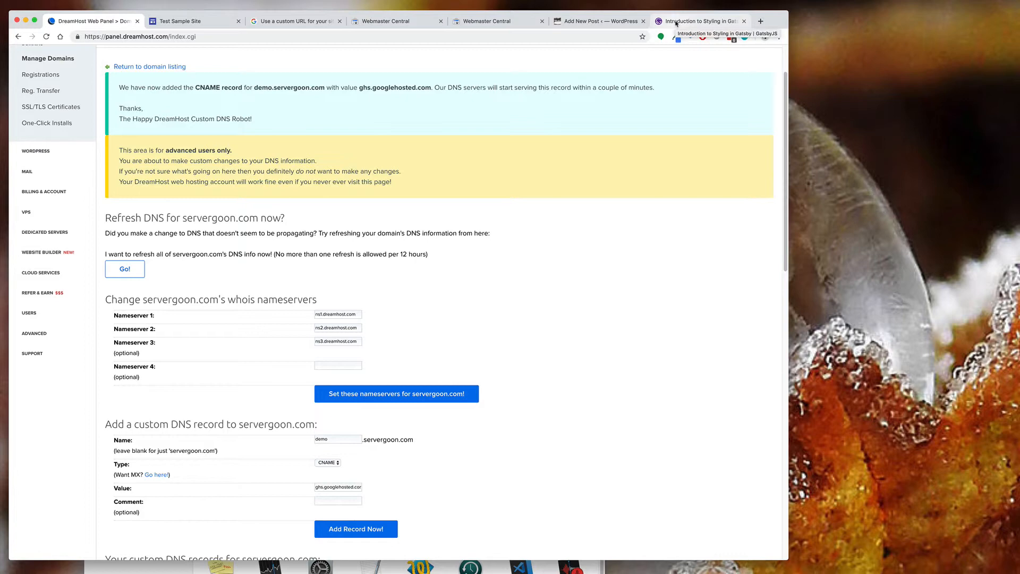
Step: In a new Chrome tab, enter the address demo.servergoon.com
left_click(760, 21)
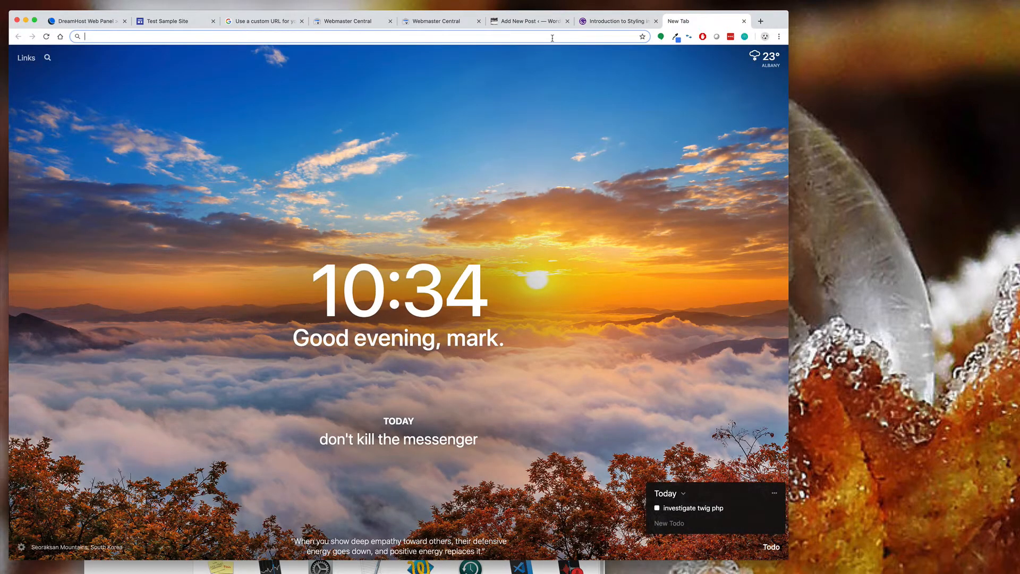
type("dreamhost.com")
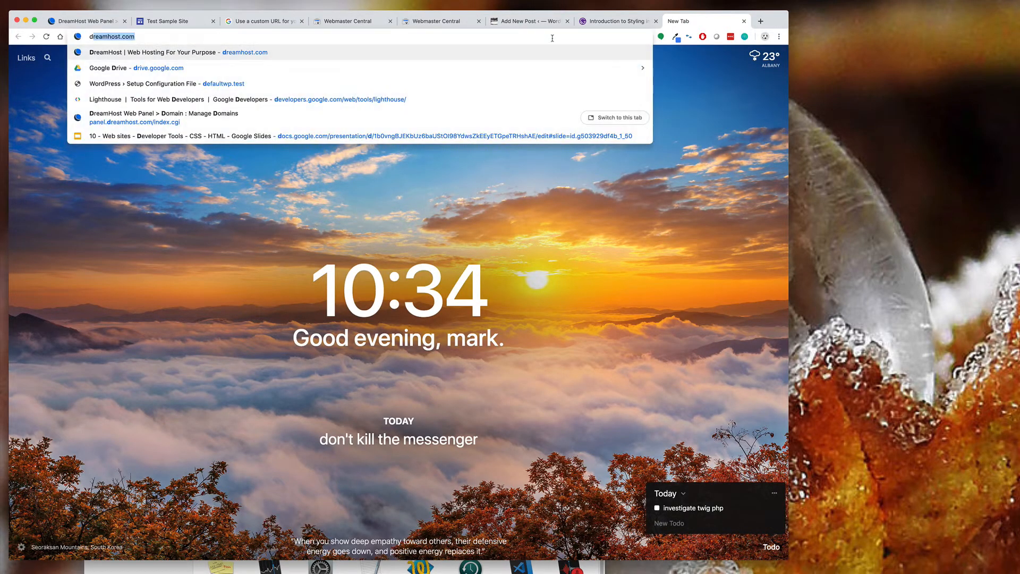
type("demo.")
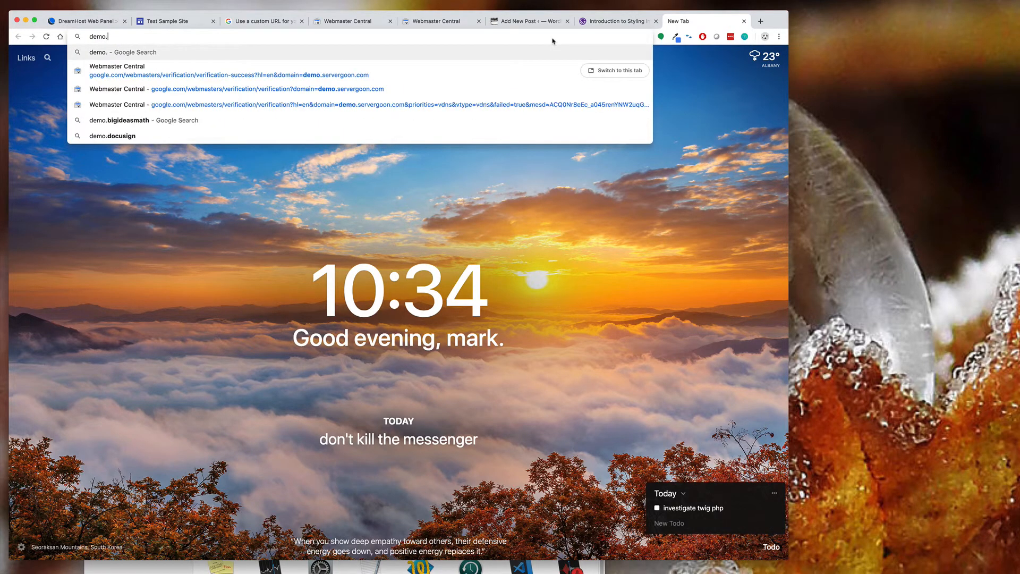
type("servergoon.com")
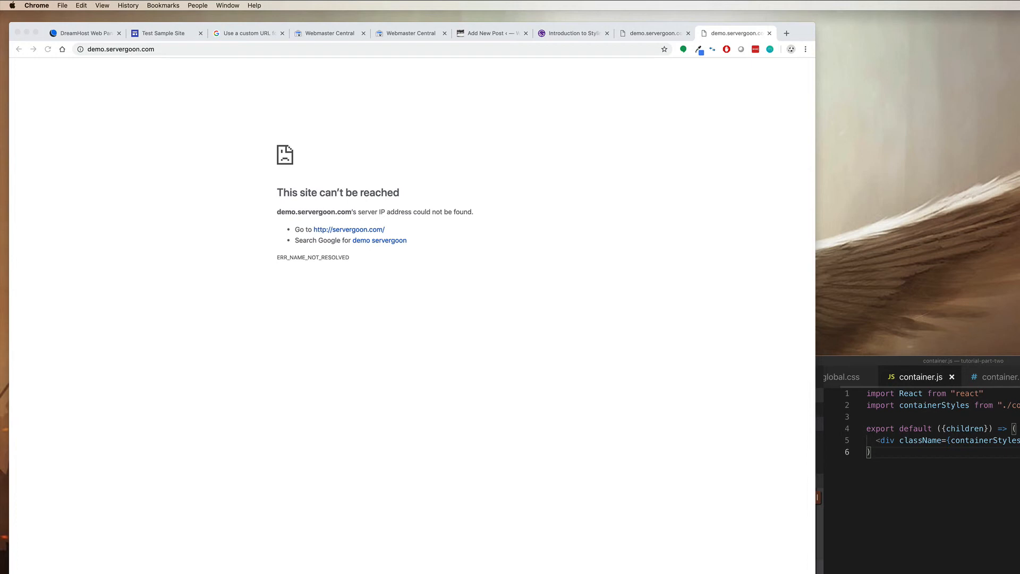
mouse_move(230, 68)
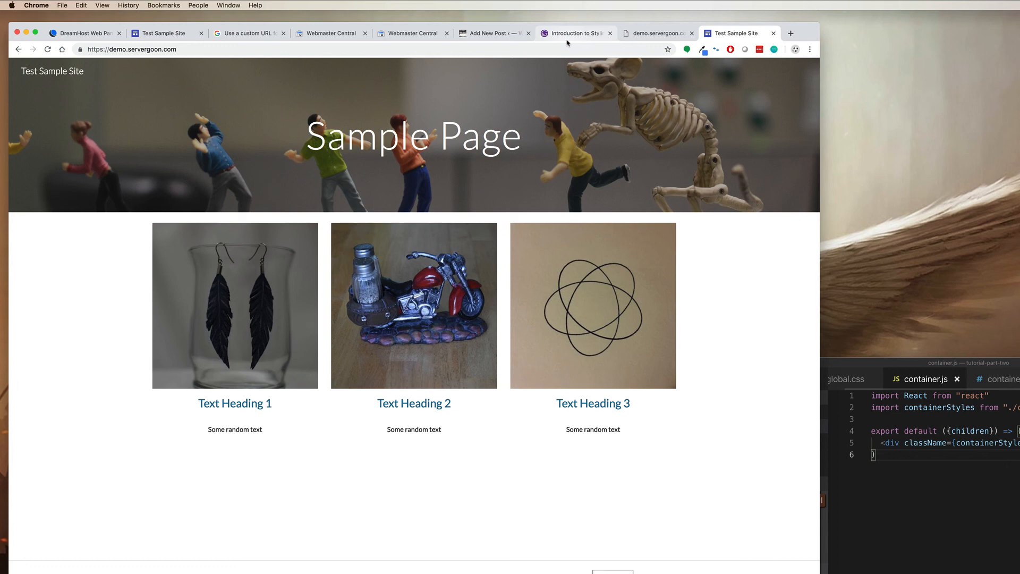
mouse_move(403, 182)
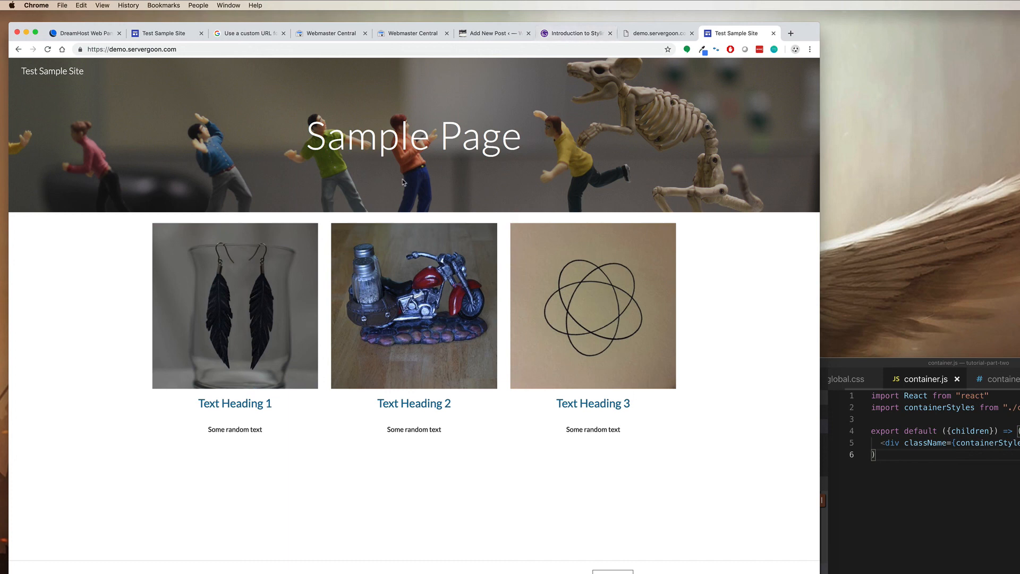
mouse_move(346, 424)
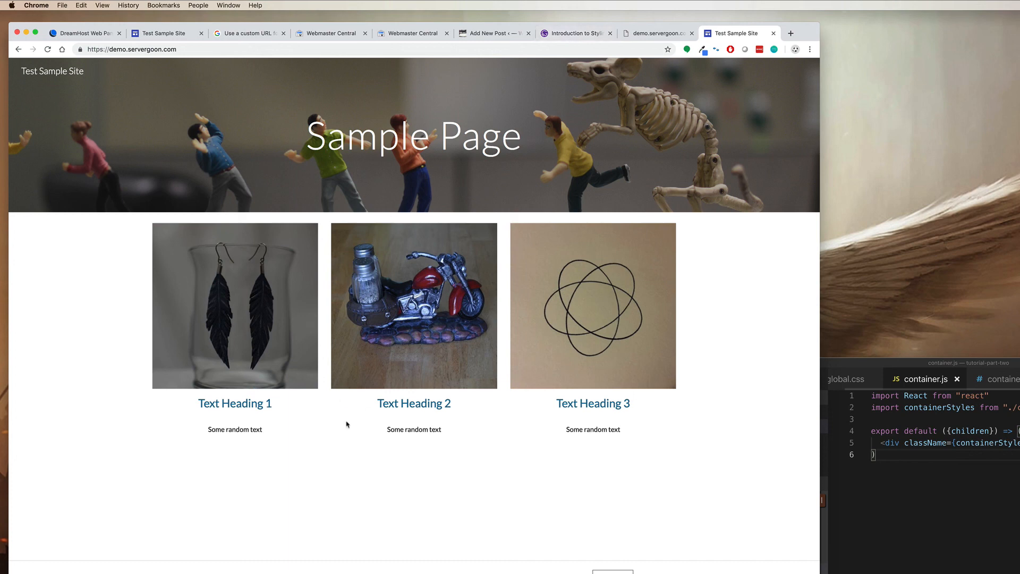